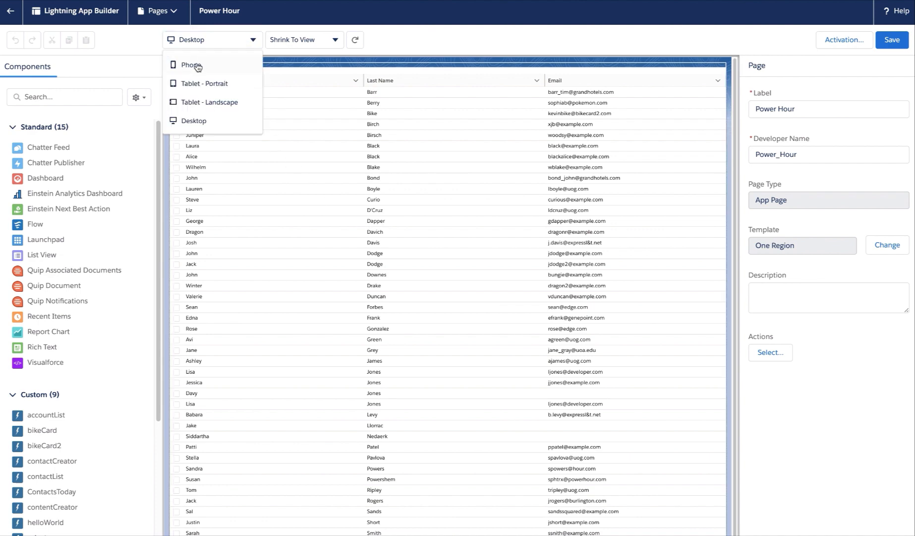
Preview the Power Hour page as Phone and select bikeCard2 on the canvas
click(191, 65)
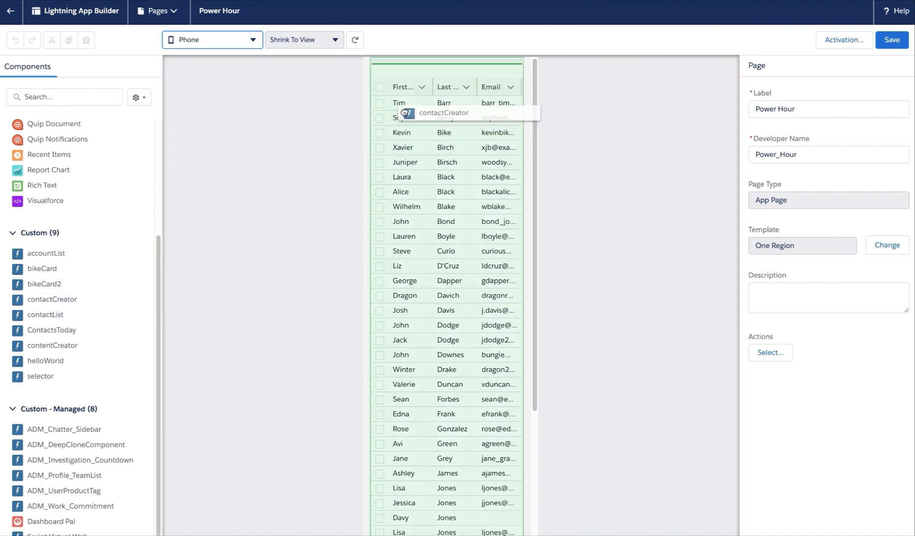
click(443, 113)
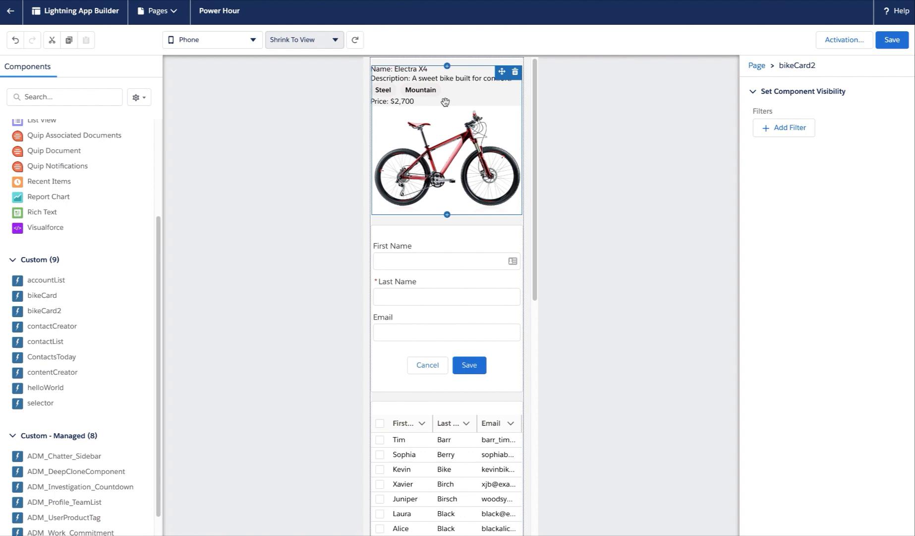
mouse_move(378, 75)
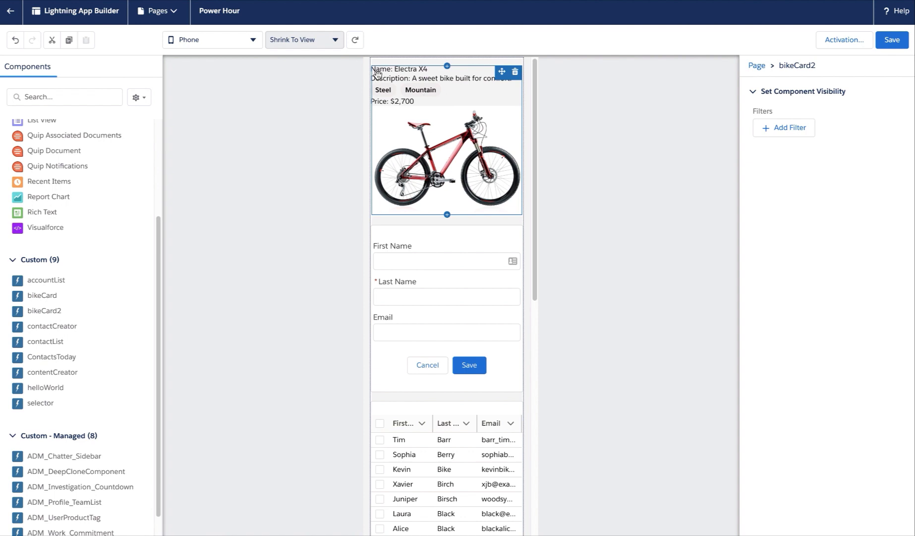
mouse_move(397, 82)
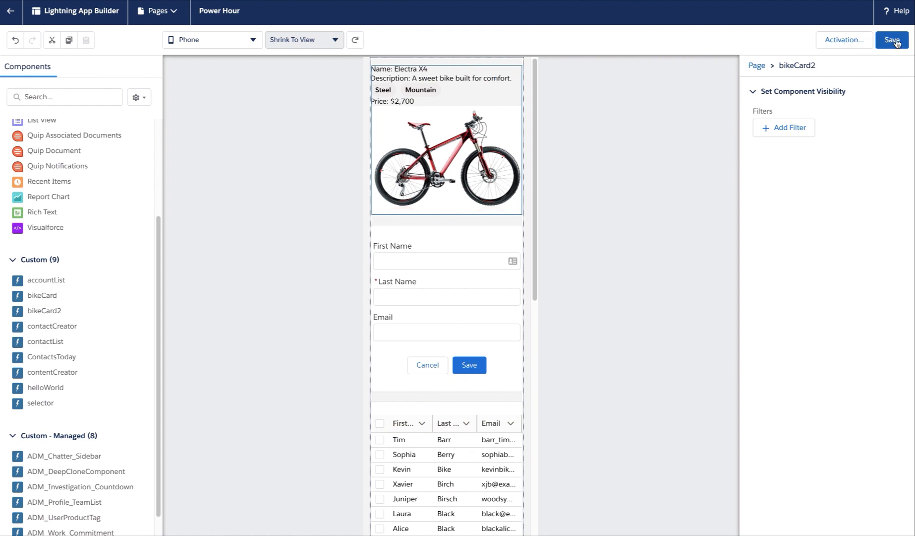
Save the Power Hour page, open bikeCard2.js-meta.xml, and show the bikeCard2 folder's actions
click(893, 39)
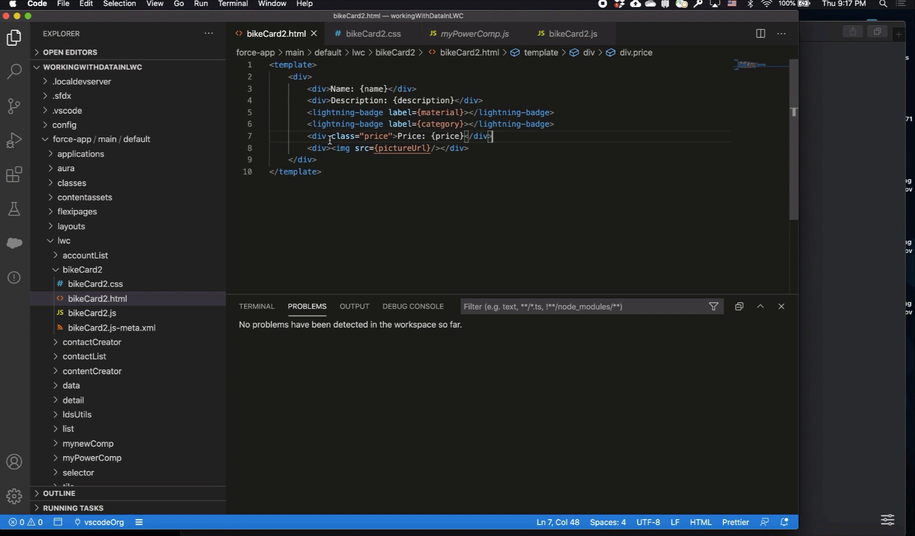
click(112, 327)
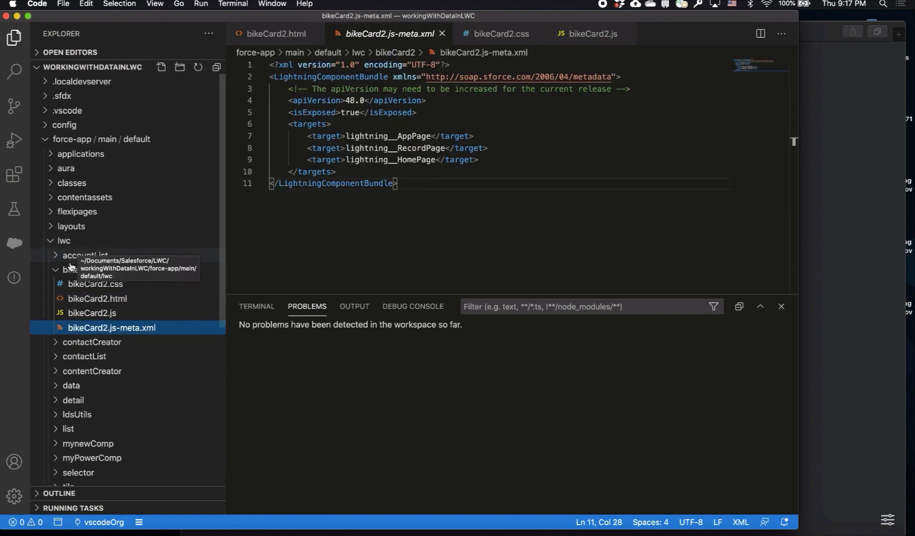
right_click(69, 270)
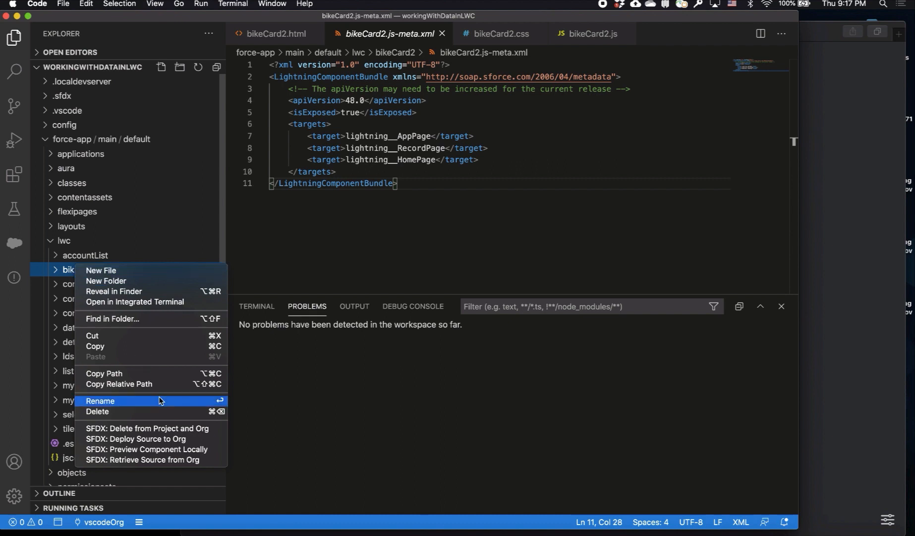
mouse_move(148, 449)
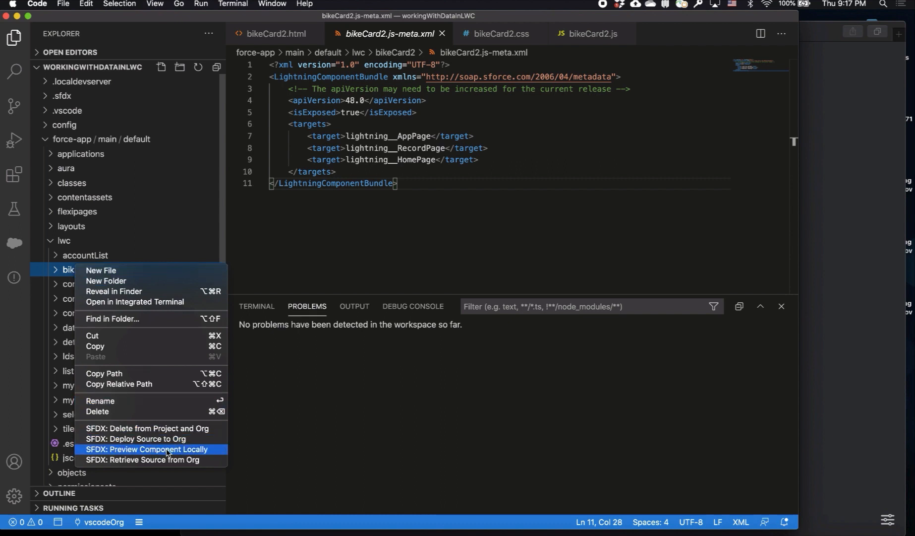
Run SFDX: Preview Component Locally for bikeCard2 on the iPhone 12 iOS Simulator
click(145, 449)
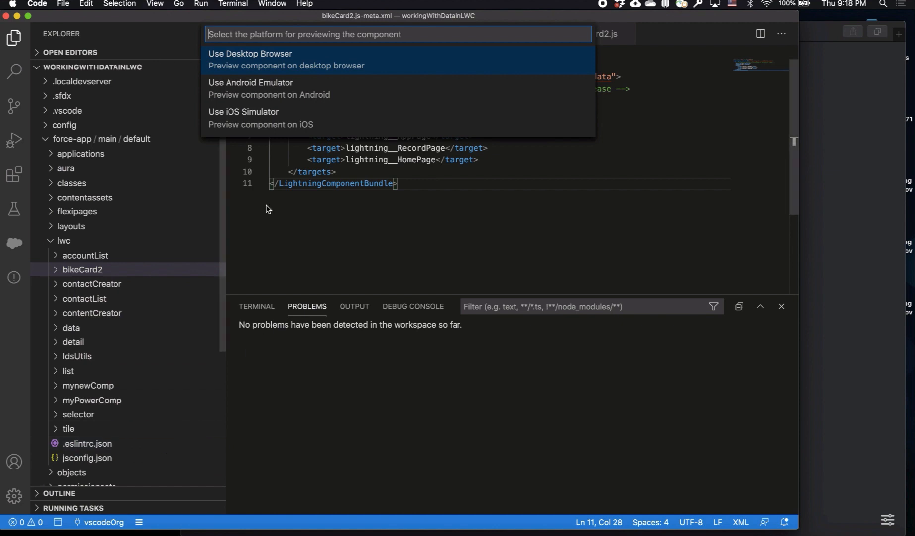
mouse_move(273, 88)
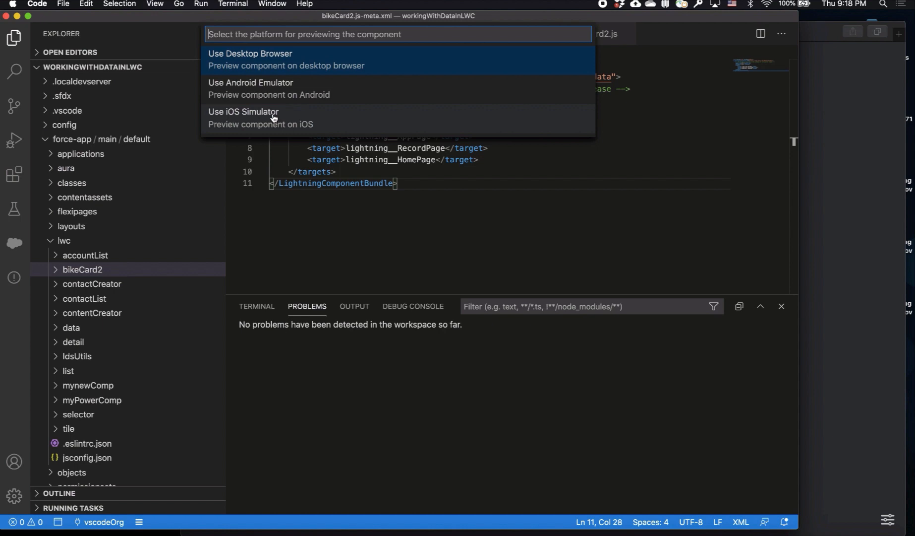
key(Escape)
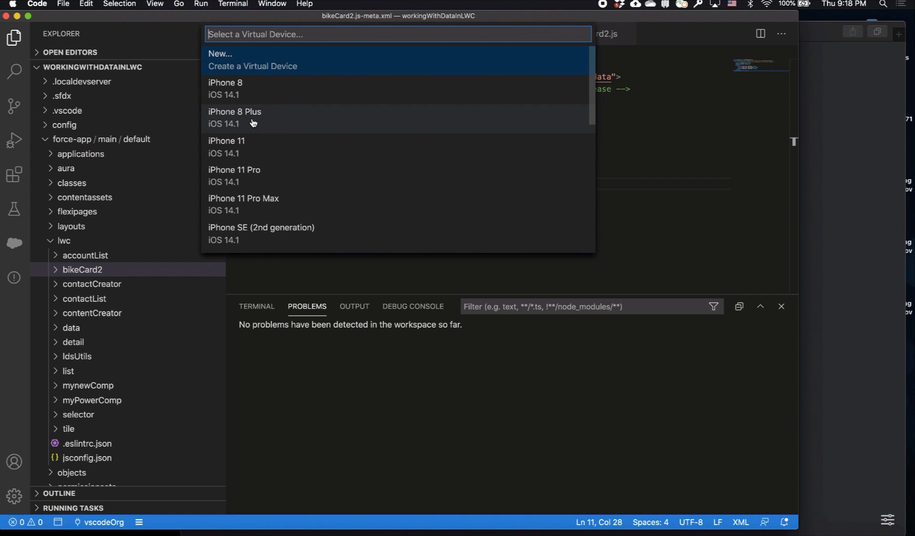
scroll(down, 3)
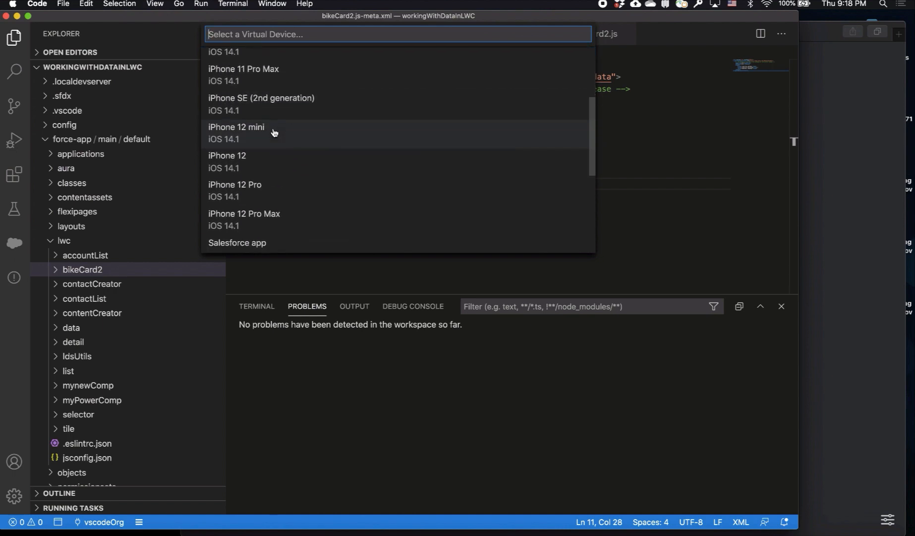
mouse_move(233, 164)
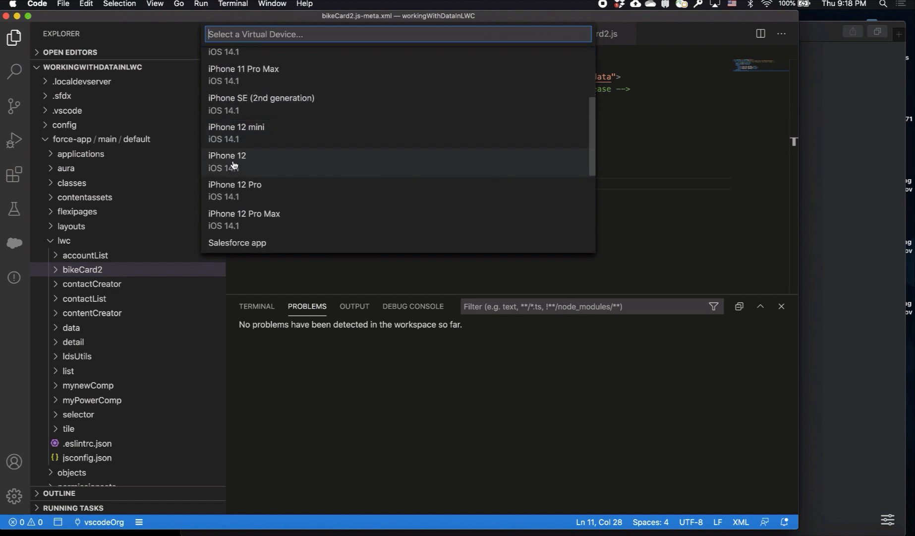
click(227, 155)
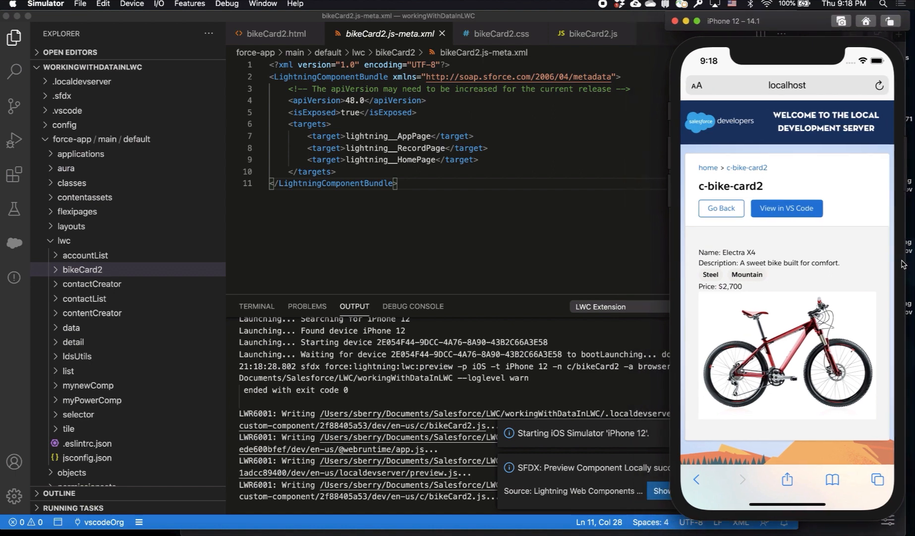
Open bikeCard2.html and start a <div>Color: {color}</div> line below the price
click(275, 33)
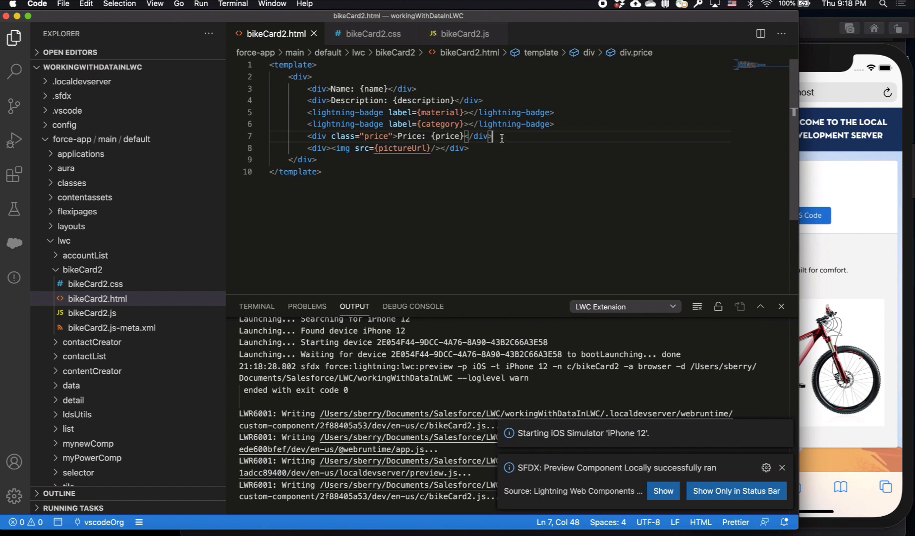
key(enter)
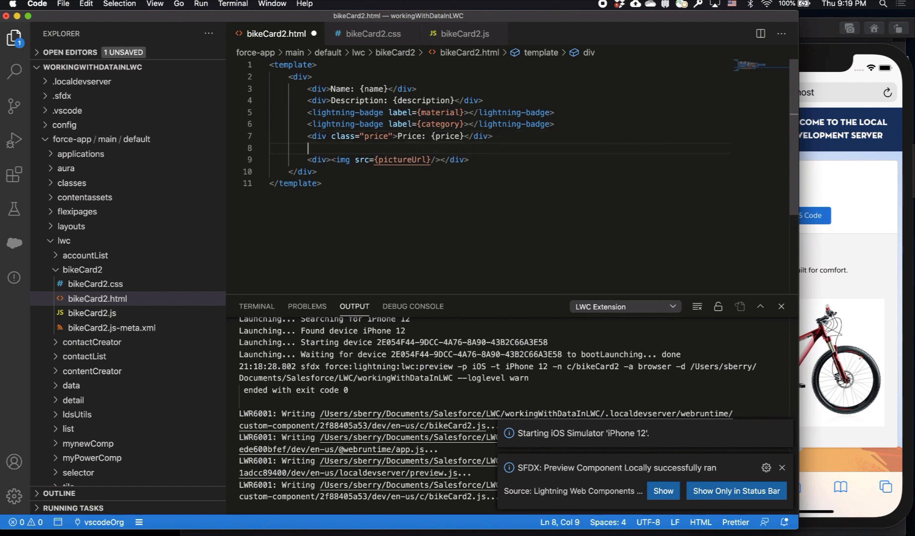
text(<)
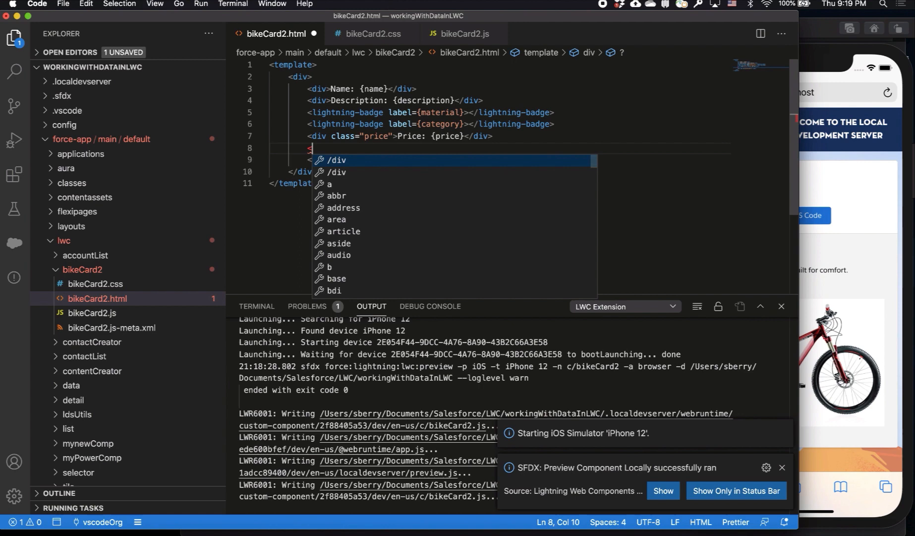
text(iv>Color: {color}</div>)
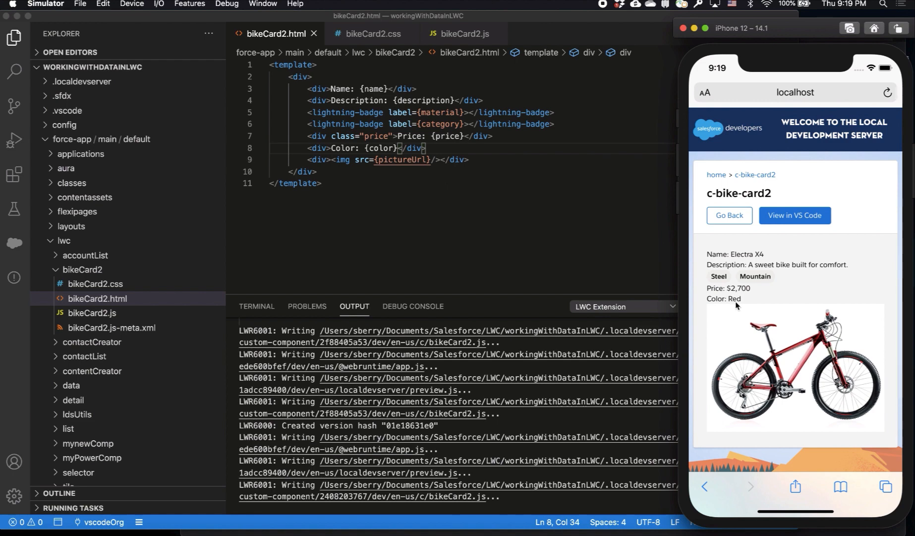
mouse_move(742, 301)
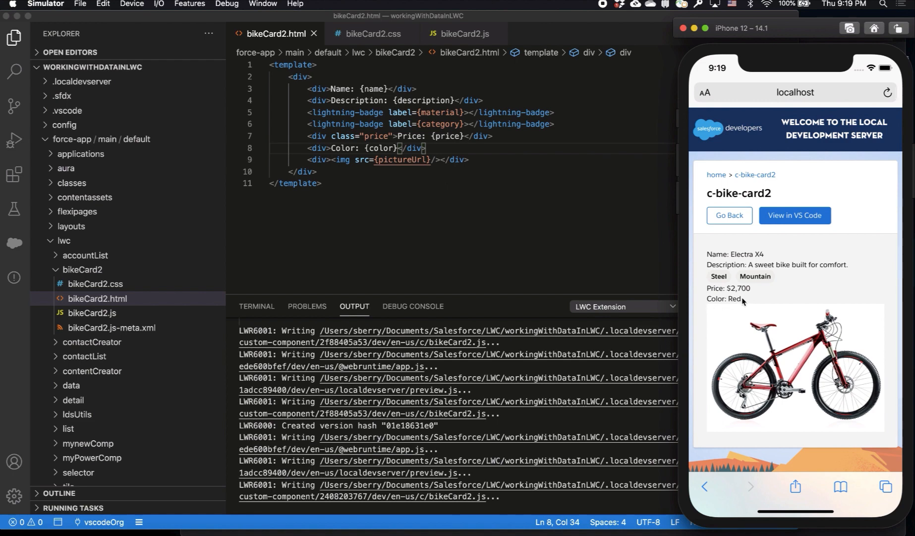
mouse_move(738, 302)
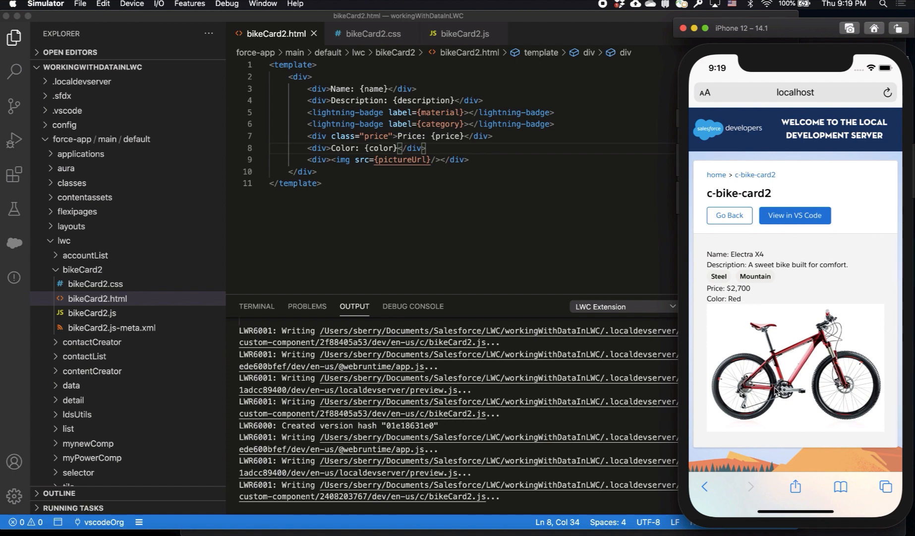
mouse_move(737, 299)
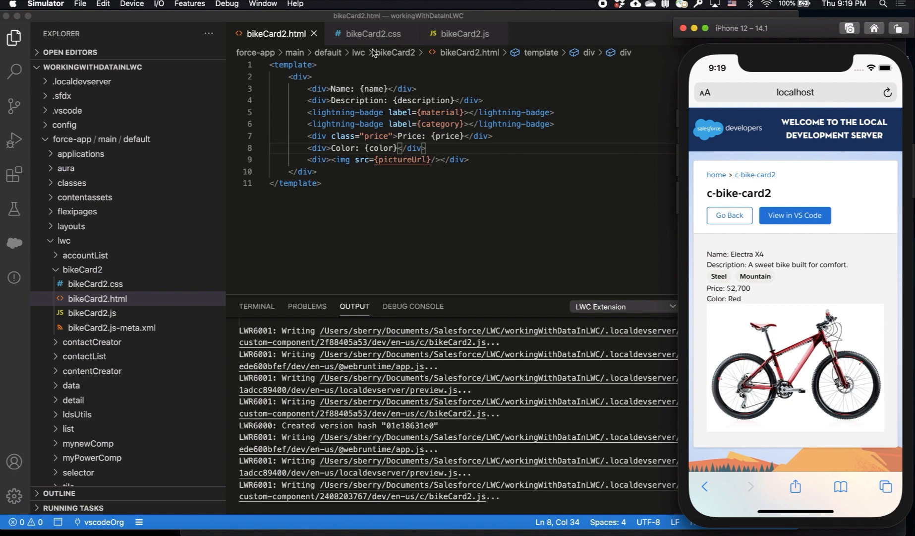
click(372, 33)
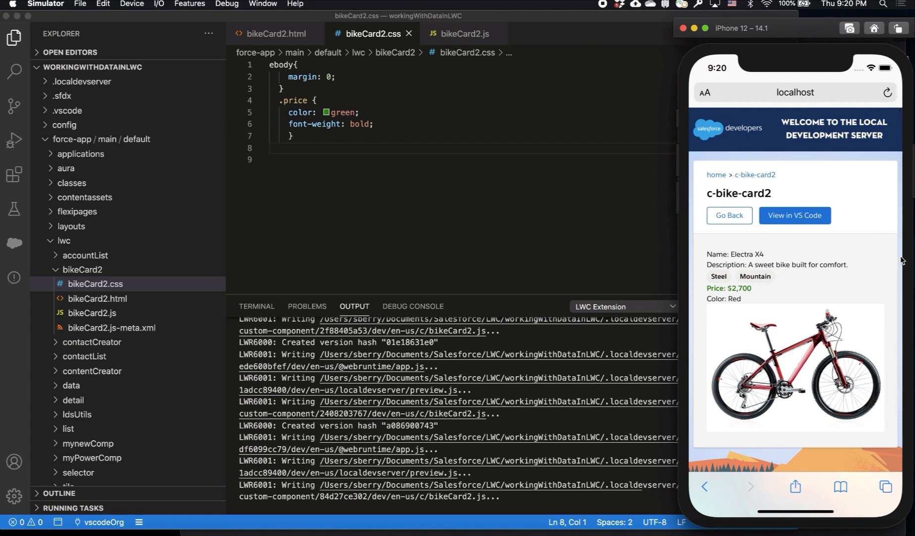
mouse_move(821, 273)
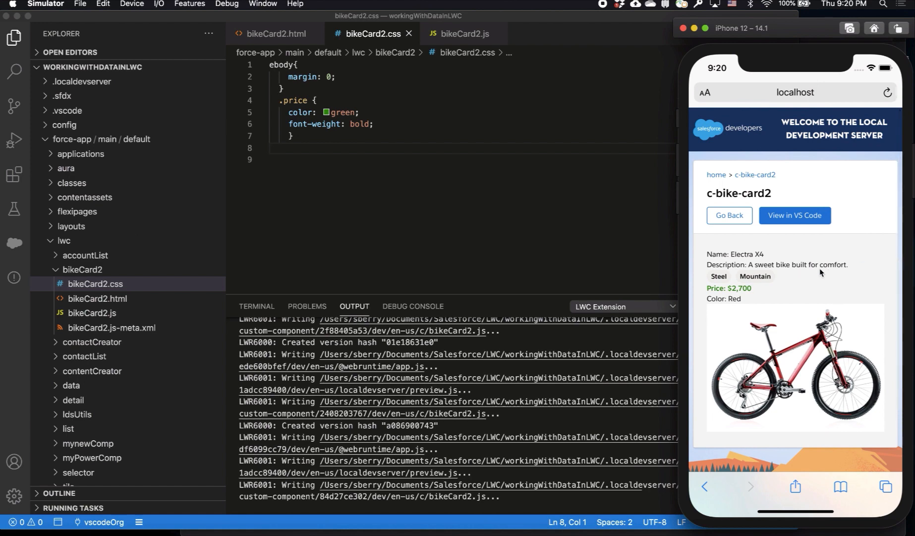
mouse_move(756, 292)
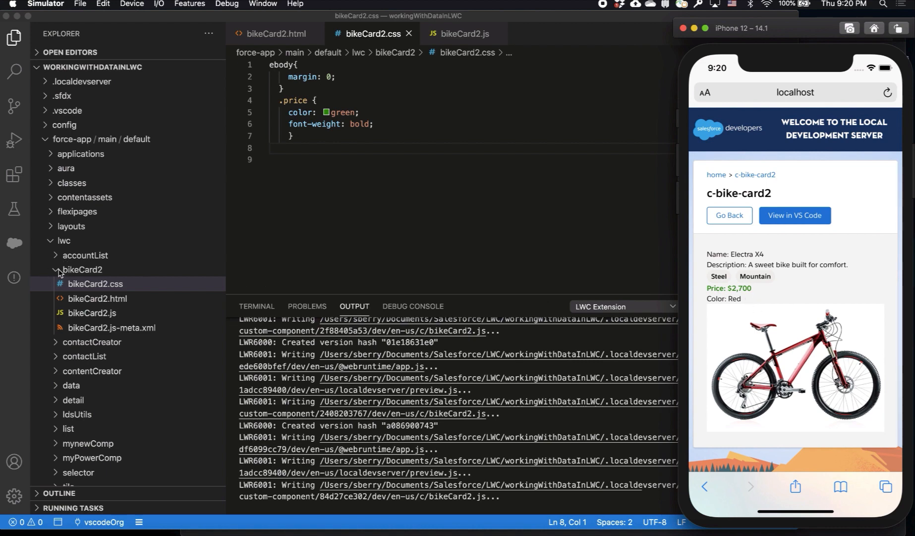
Deploy the bikeCard2 folder with SFDX: Deploy Source to Org
right_click(82, 269)
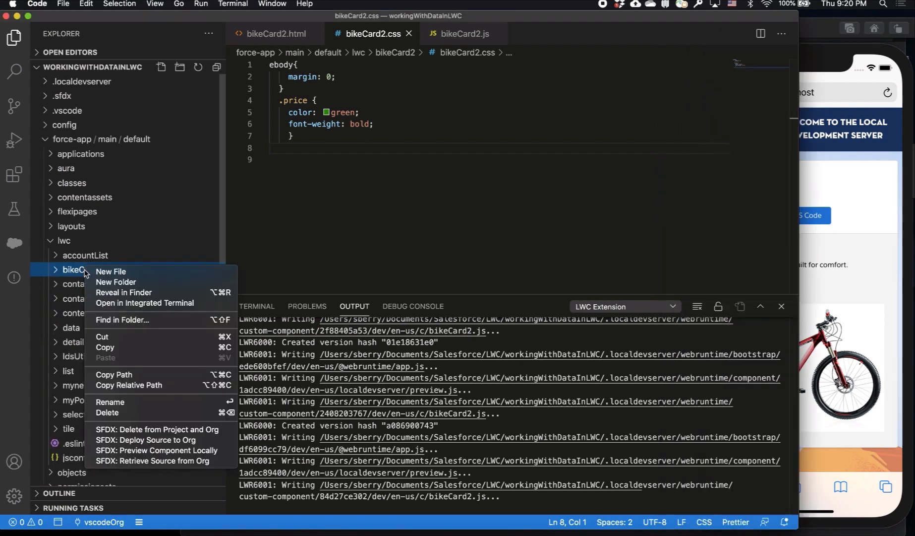
mouse_move(146, 440)
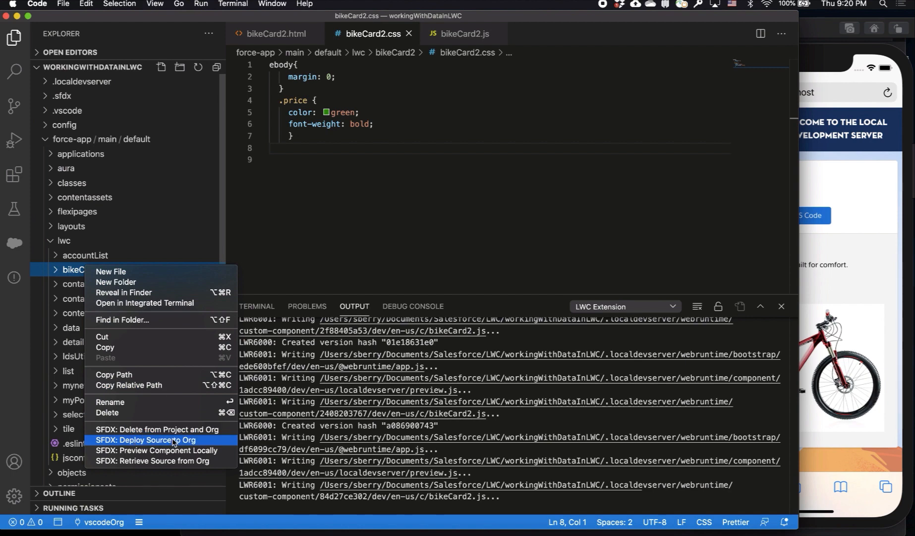
click(146, 440)
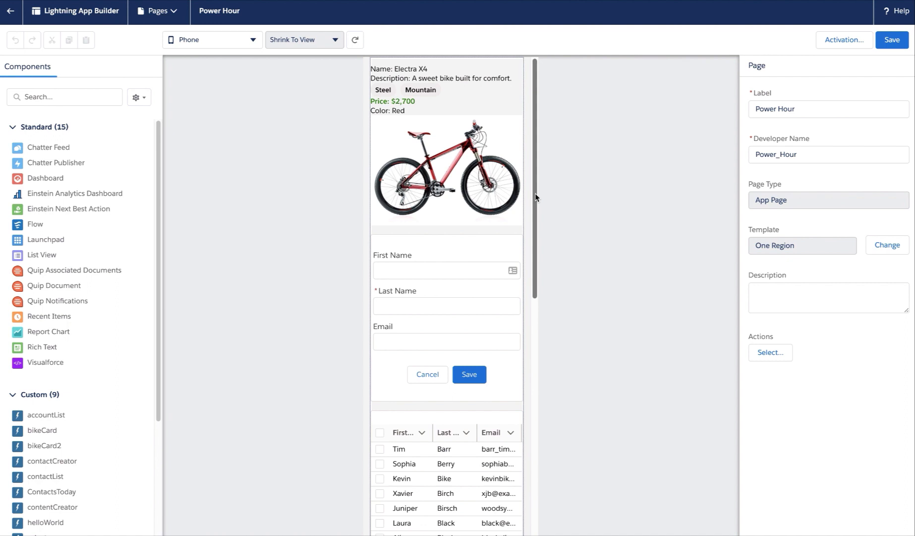
Give contactList a visibility filter of Device Form Factor Equal Desktop
scroll(down, 3)
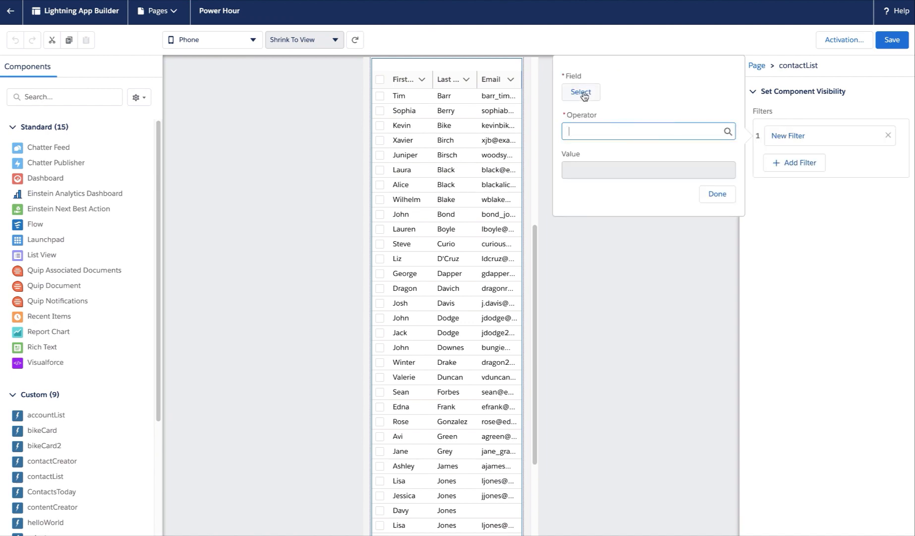
click(580, 93)
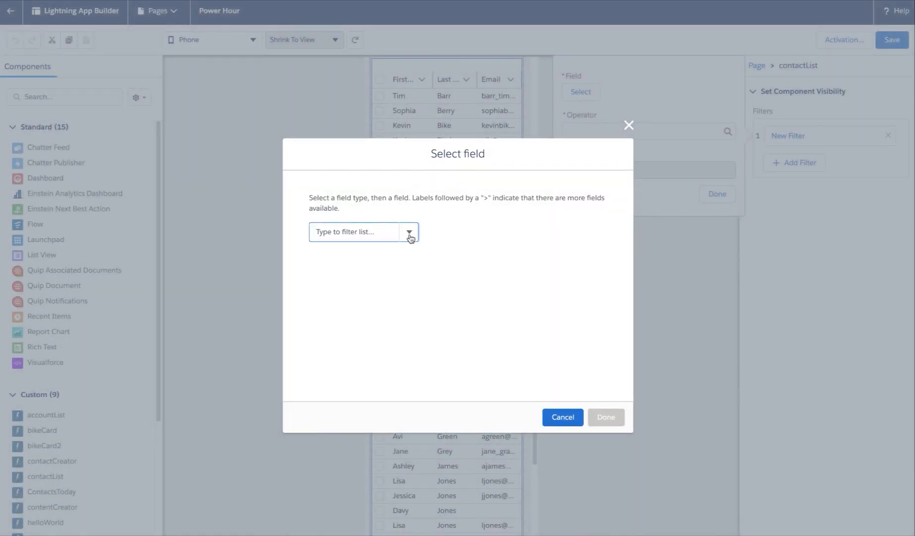
click(409, 232)
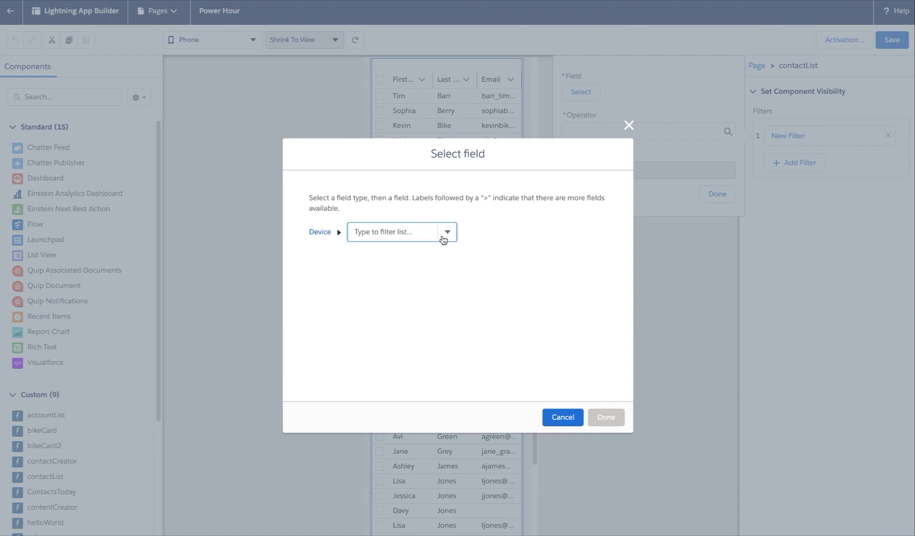
click(606, 416)
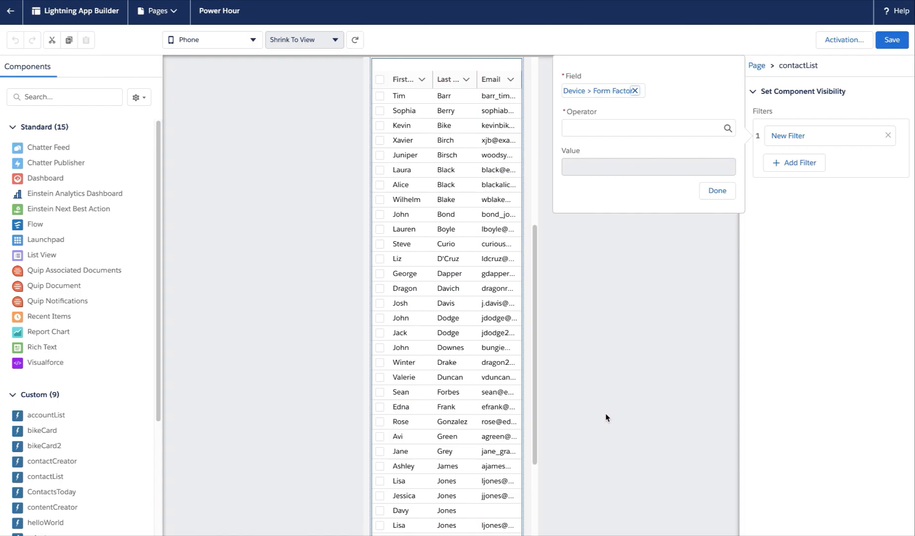
text(Desktop)
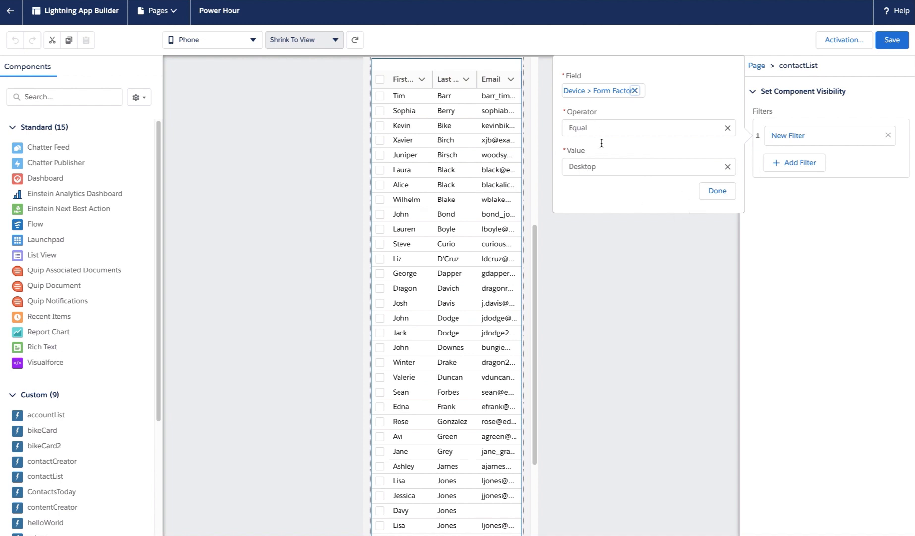
click(717, 190)
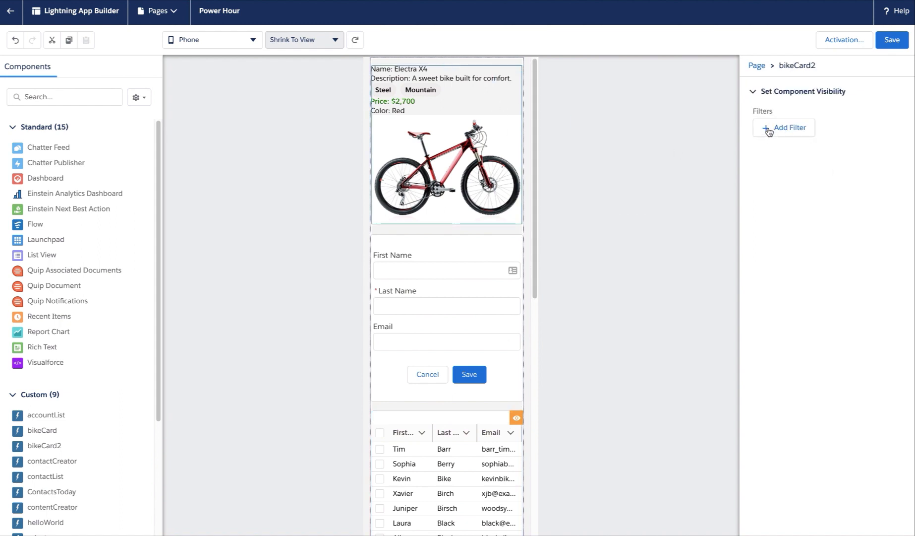
Give bikeCard2 a Form Factor Not Equal Desktop visibility filter and save the page
click(788, 128)
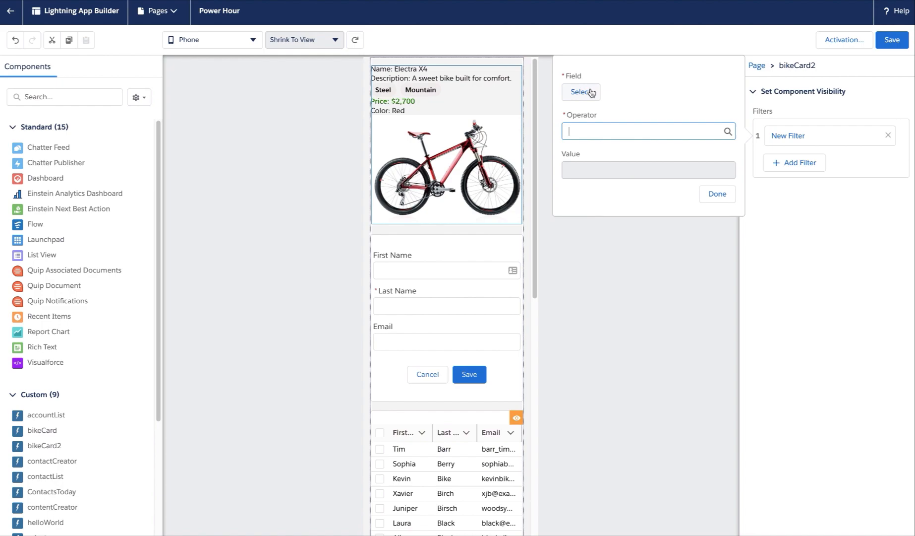
click(580, 93)
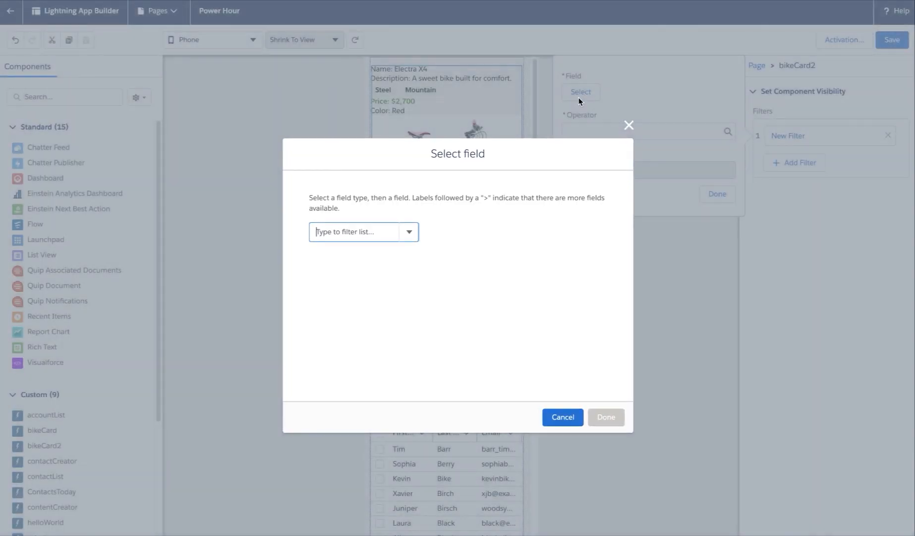
click(363, 232)
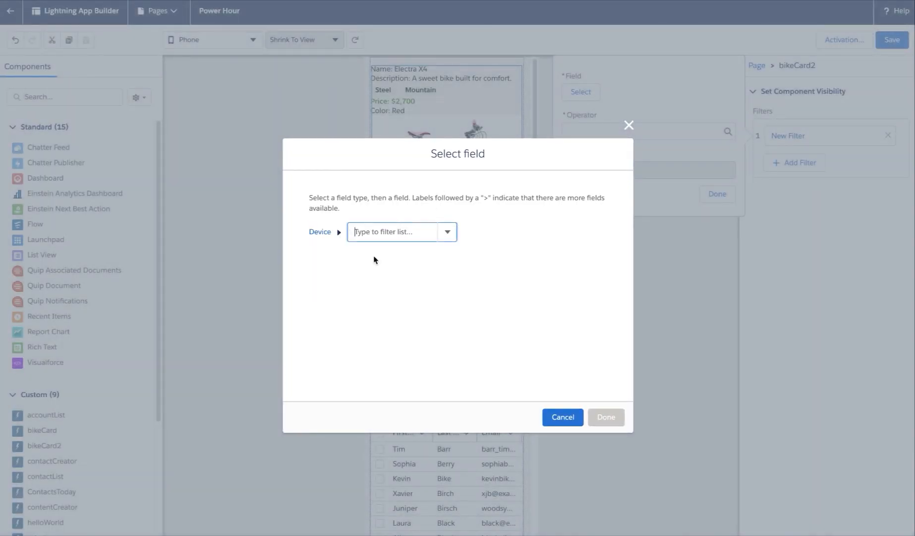
click(392, 231)
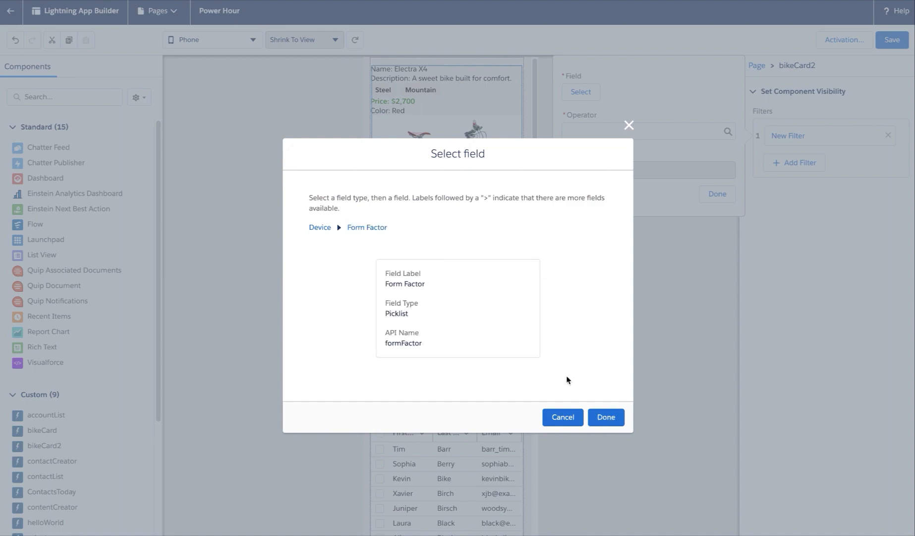
click(605, 416)
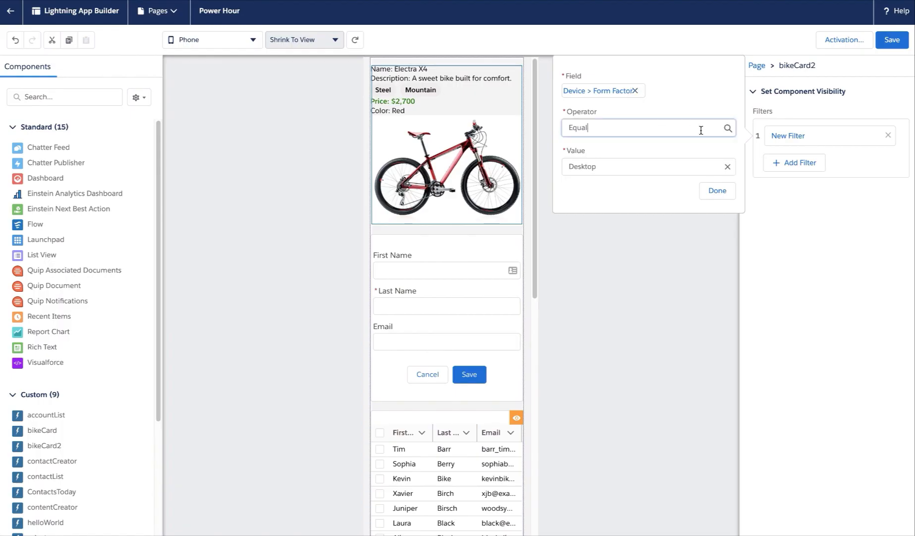
click(646, 128)
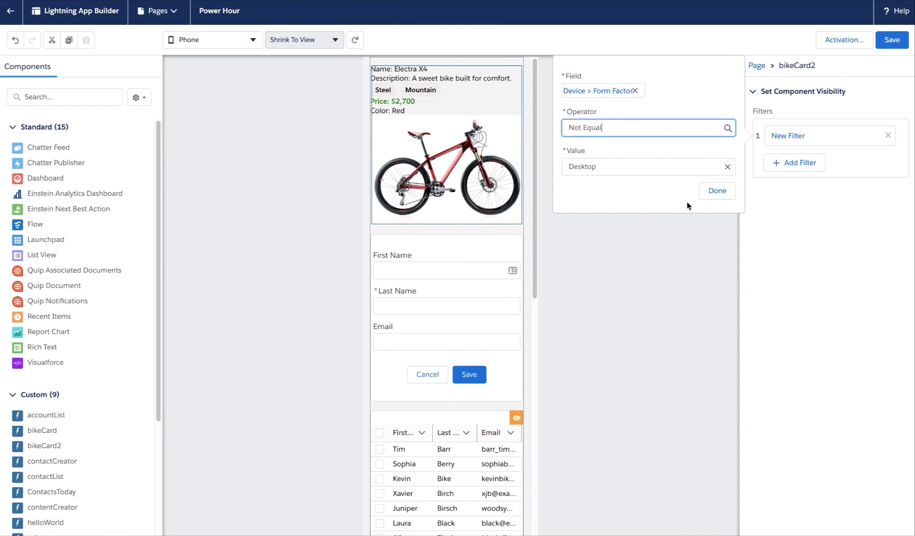
click(717, 190)
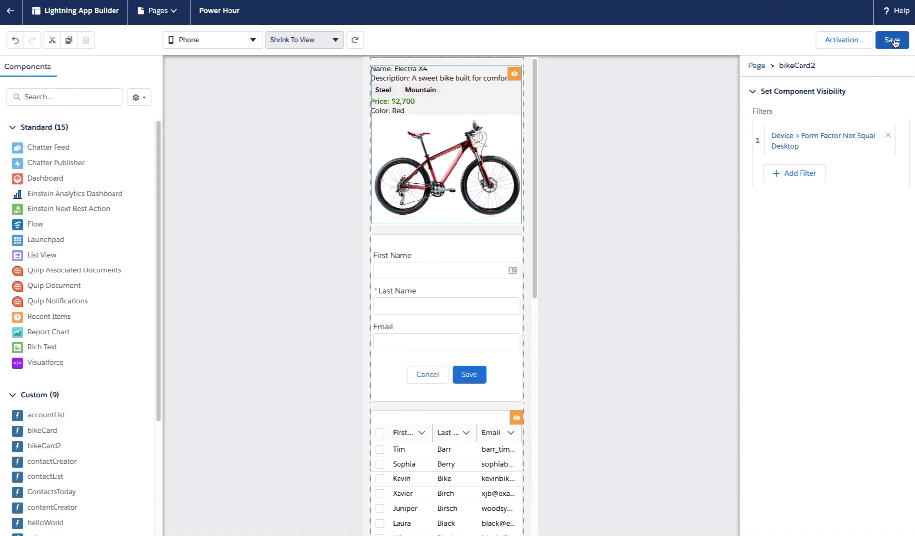
click(892, 40)
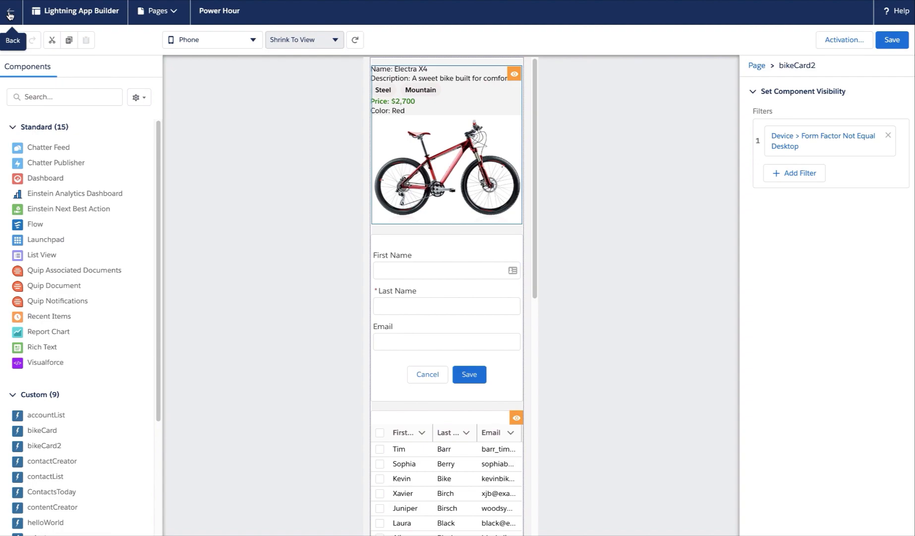
Exit the editor, launch the Salesforce app in the simulator, and scroll the Power Hour page
click(9, 11)
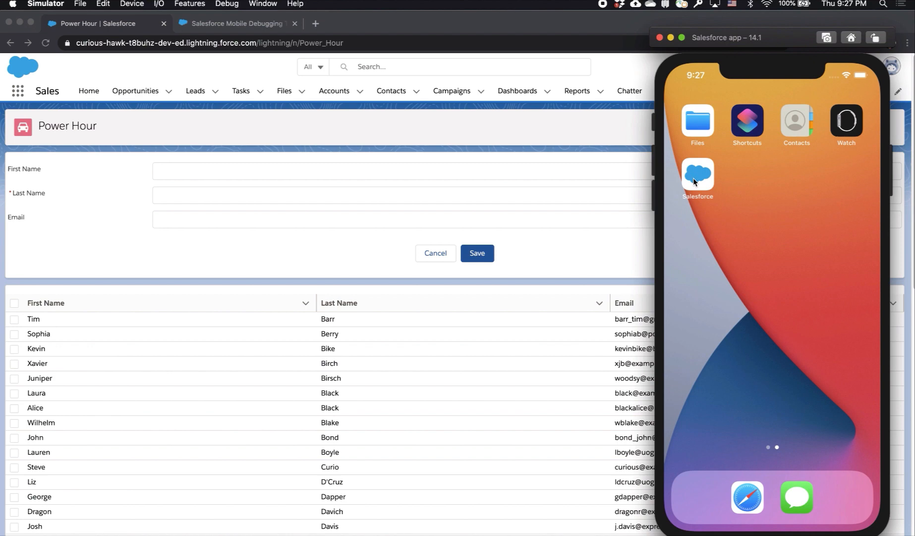
click(697, 173)
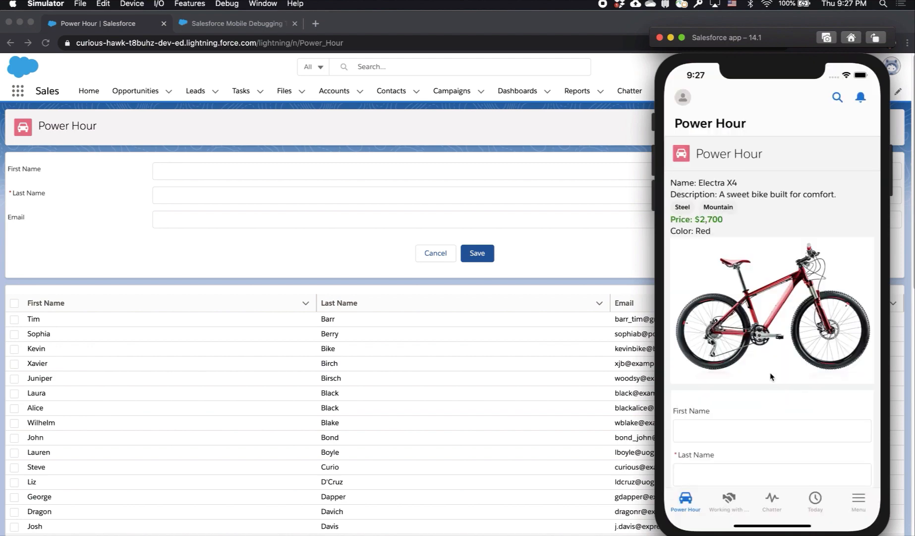
mouse_move(700, 335)
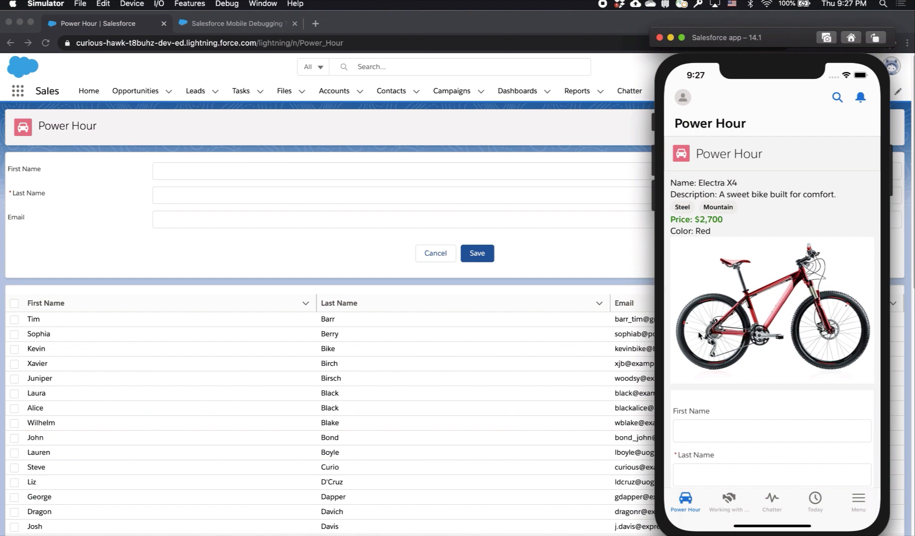
mouse_move(772, 217)
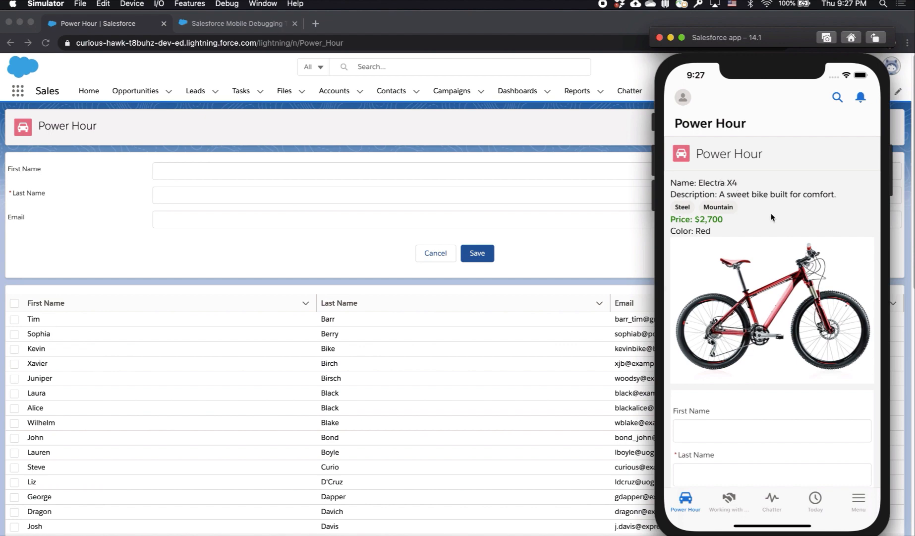
scroll(down, 3)
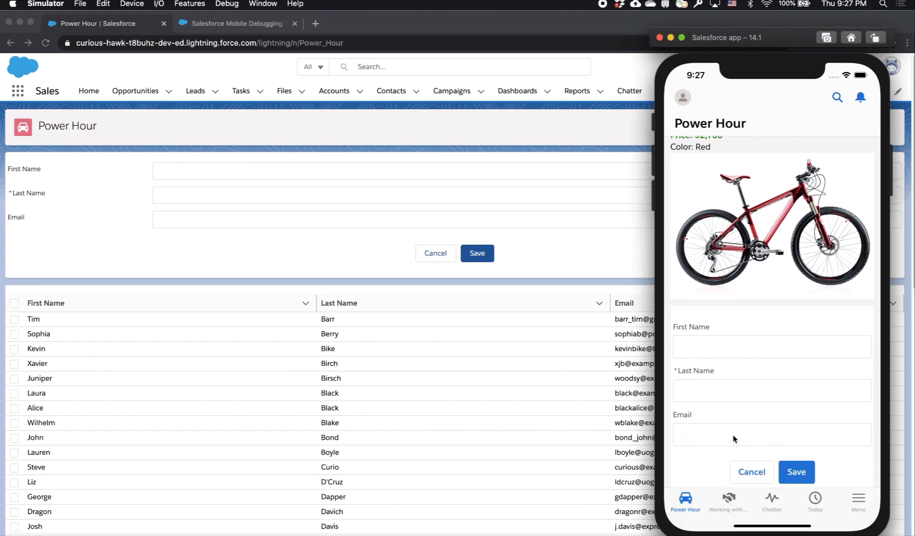
scroll(down, 3)
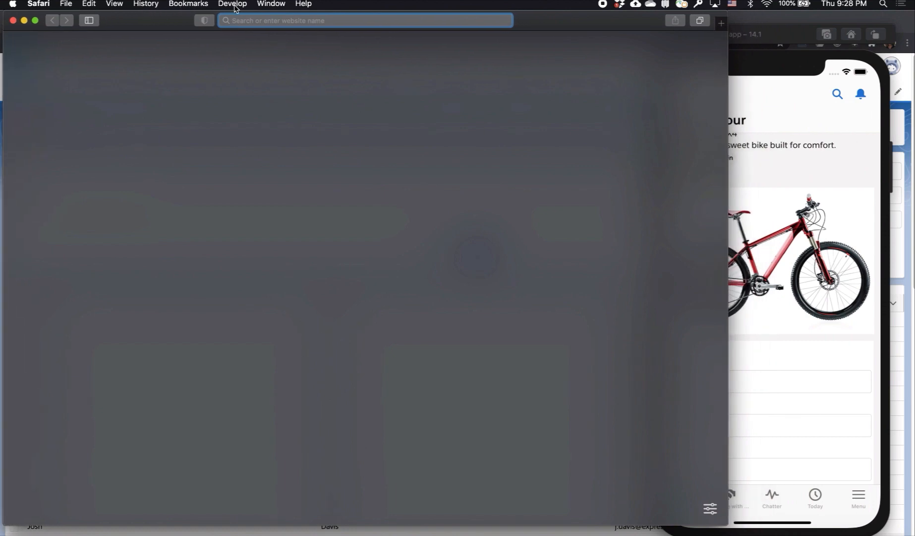
Attach Safari's Web Inspector to the iPhone 12 Pro Max bridge.app Salesforce page
click(233, 4)
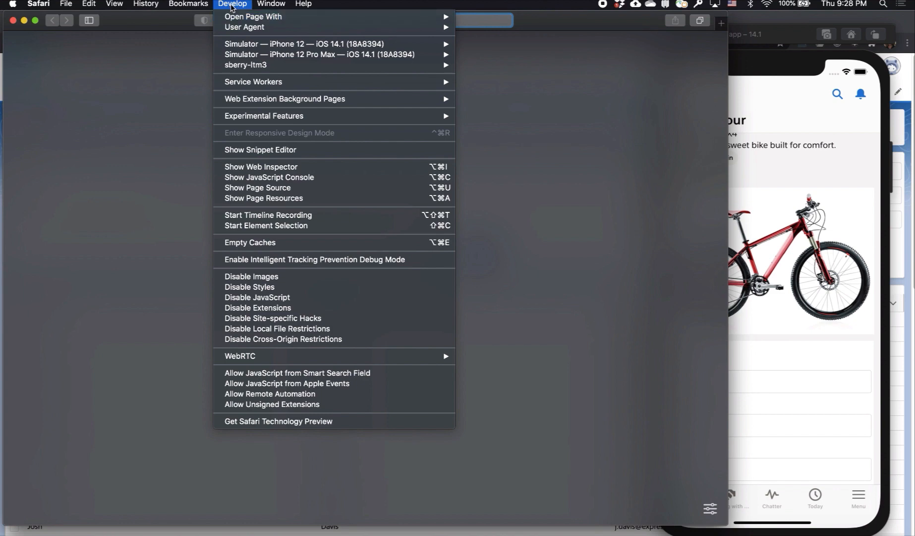
mouse_move(228, 14)
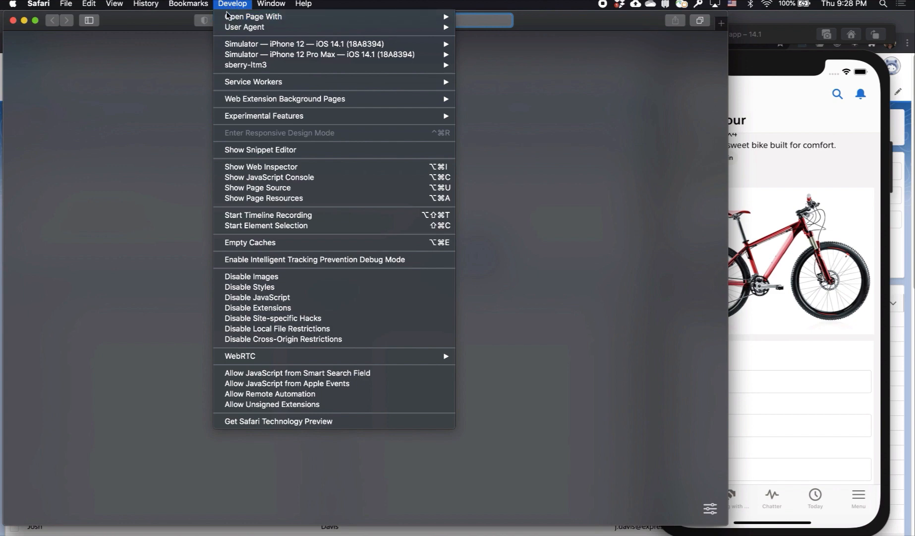
mouse_move(322, 55)
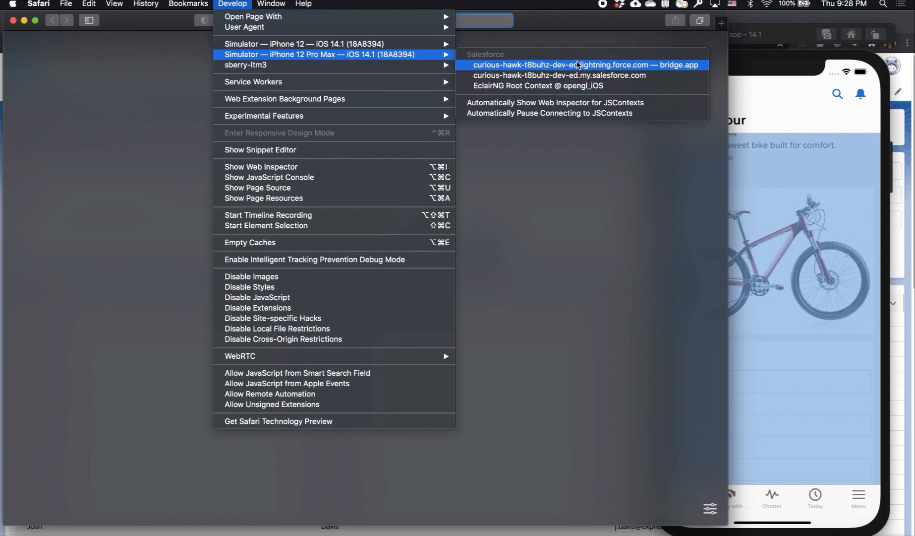
click(583, 65)
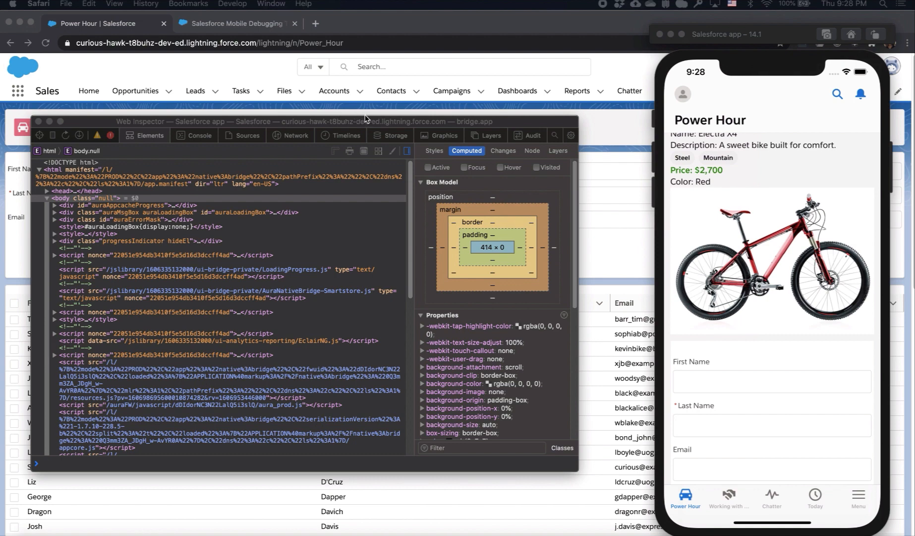
Search the markup for 'First Name', jump to its label, and show the 404 console errors
click(98, 197)
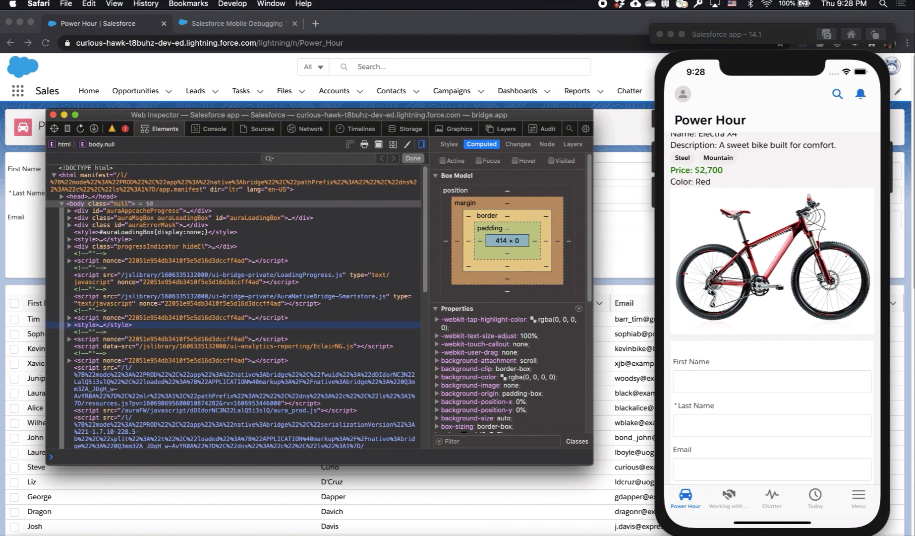
text(First Name)
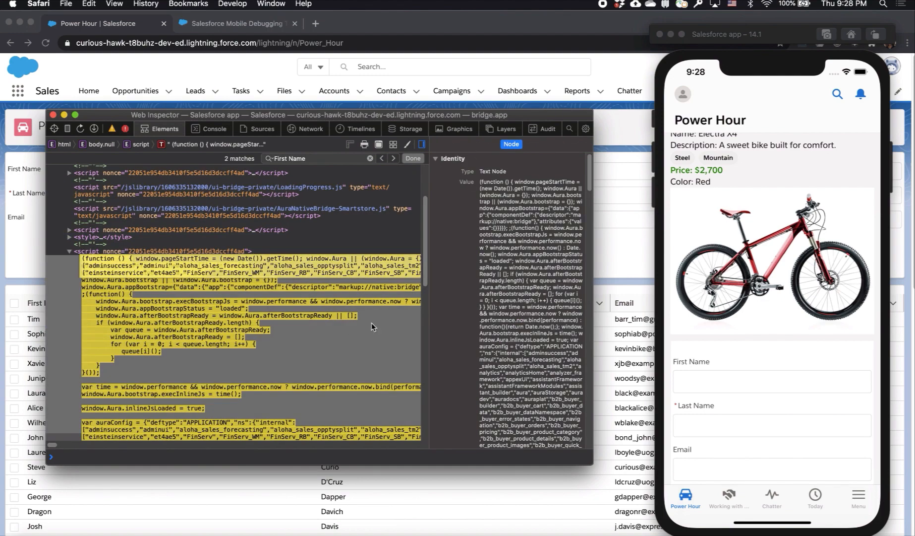
click(481, 145)
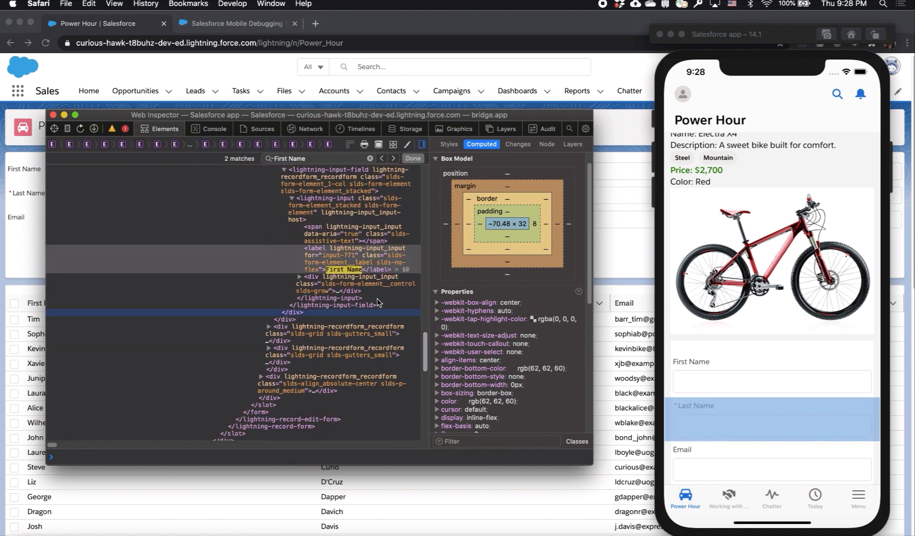
click(350, 257)
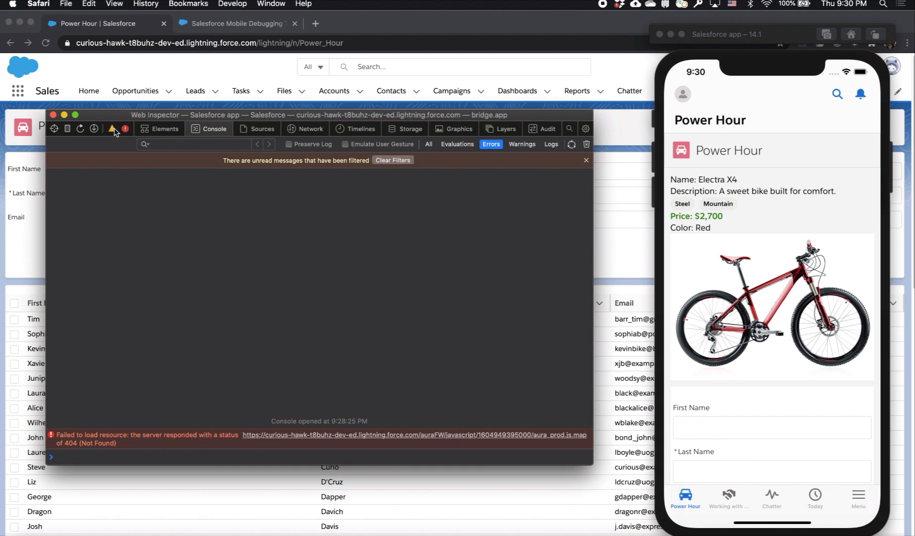
Filter the console to warnings showing the 'CDR[] WAS NOT AN ARRAY' messages
click(521, 144)
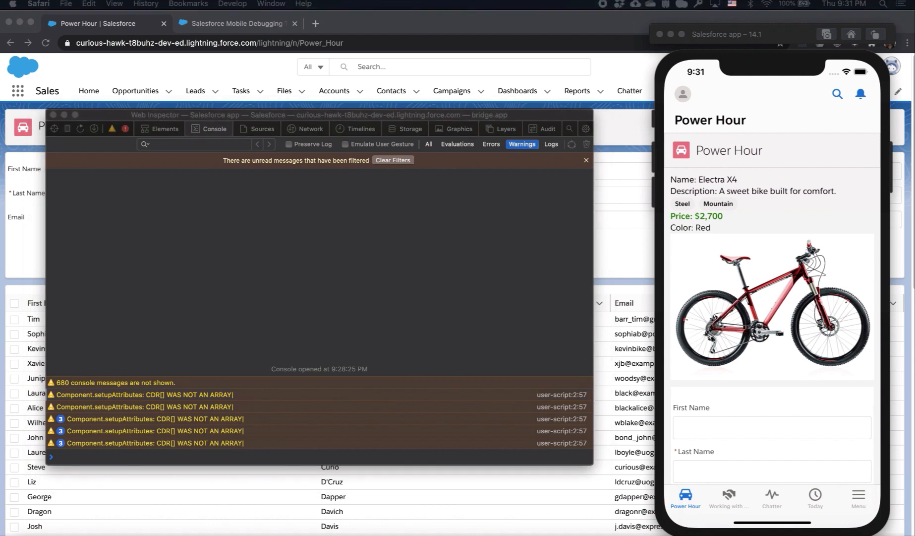
mouse_move(92, 97)
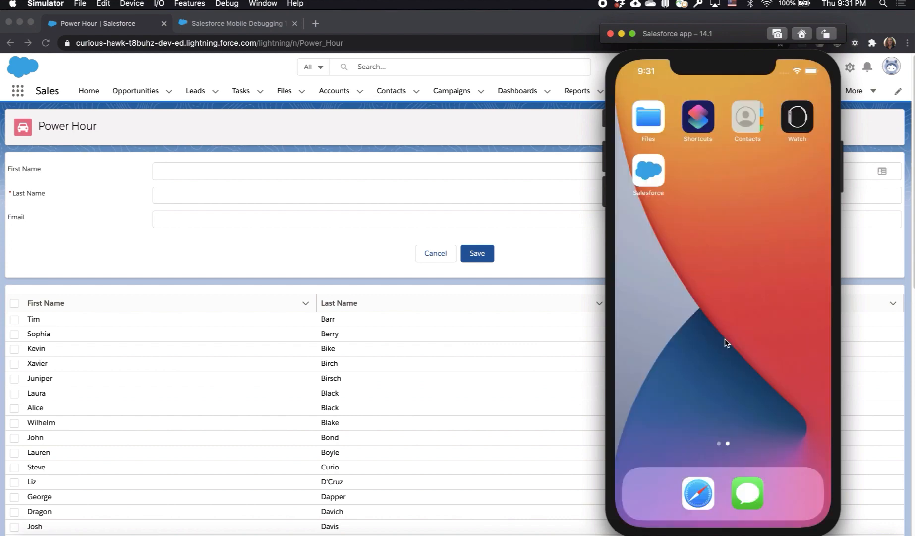
mouse_move(646, 167)
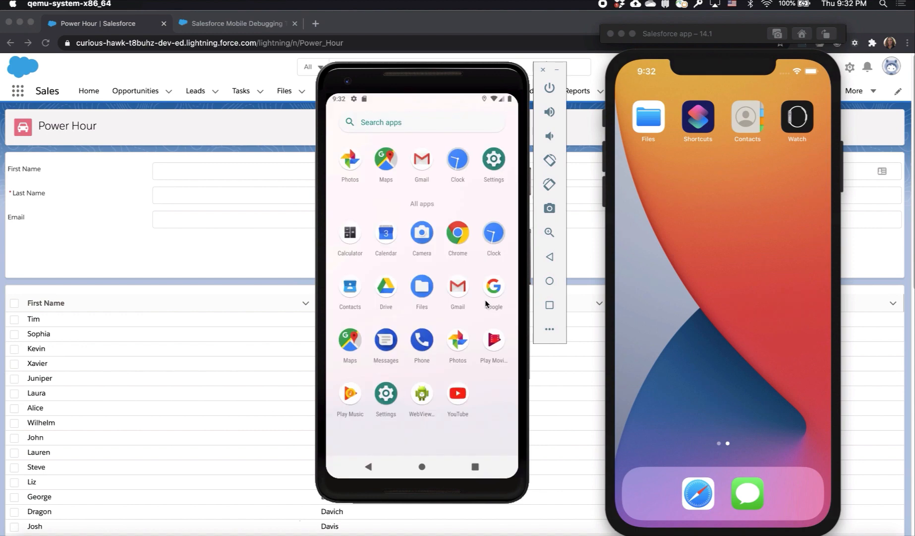
mouse_move(428, 299)
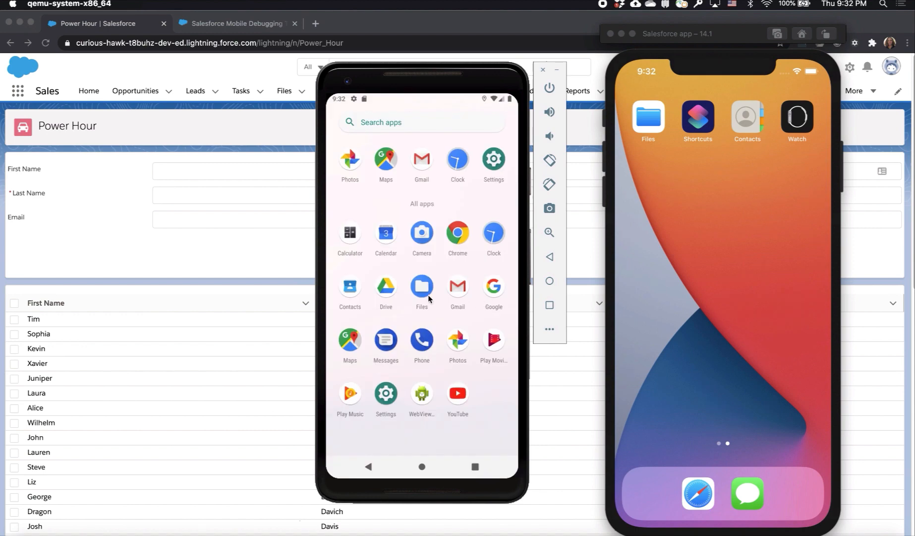
mouse_move(342, 280)
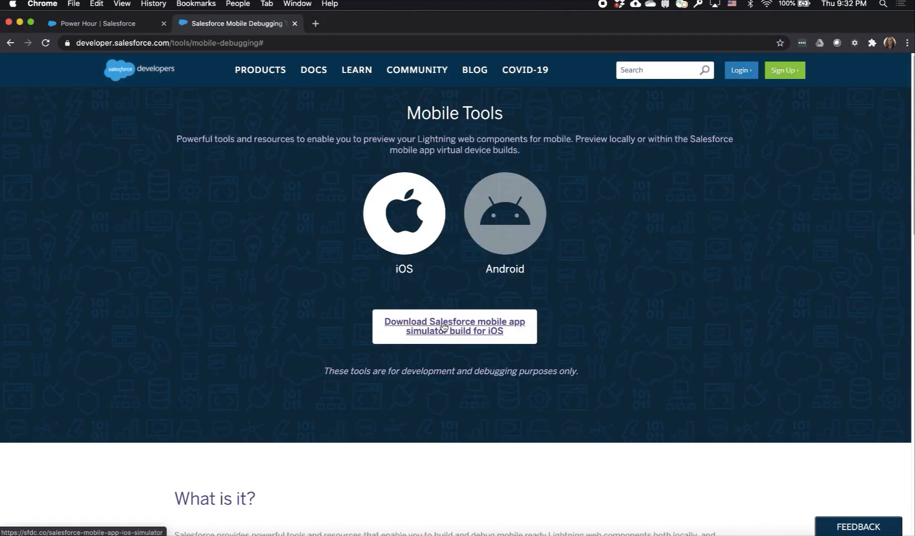
Download the Salesforce simulator build for iOS and the emulator apk for Android
click(454, 325)
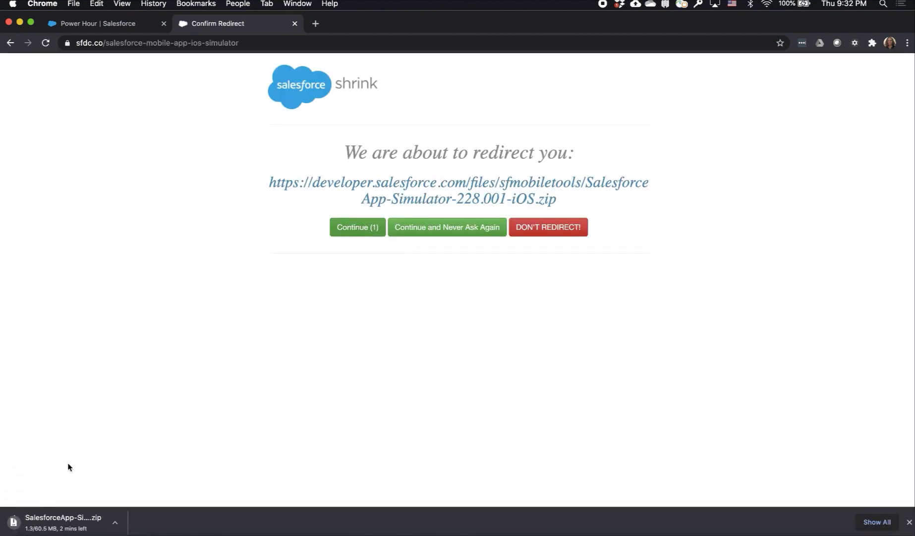
click(357, 226)
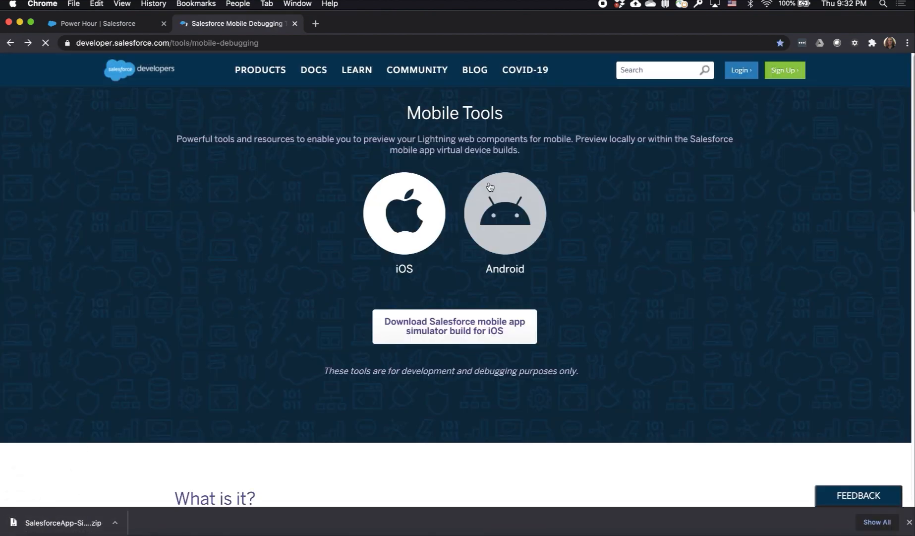
click(503, 213)
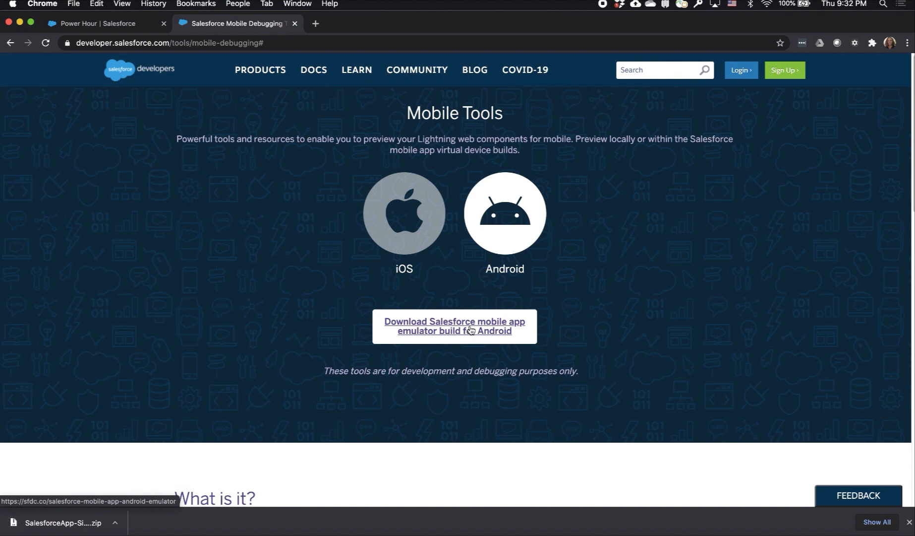
click(454, 325)
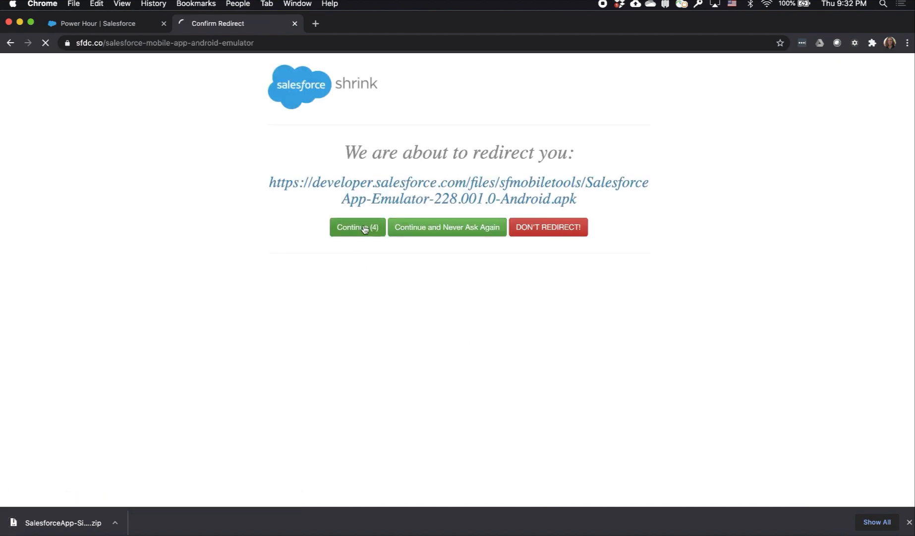
click(357, 227)
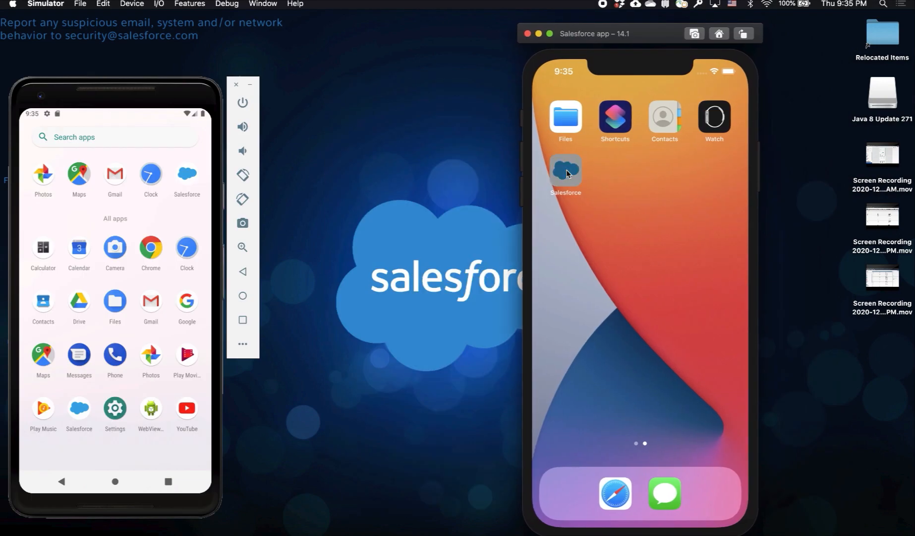
Launch Salesforce on the iPhone and open the Power Hour page on Android and iPhone
click(565, 169)
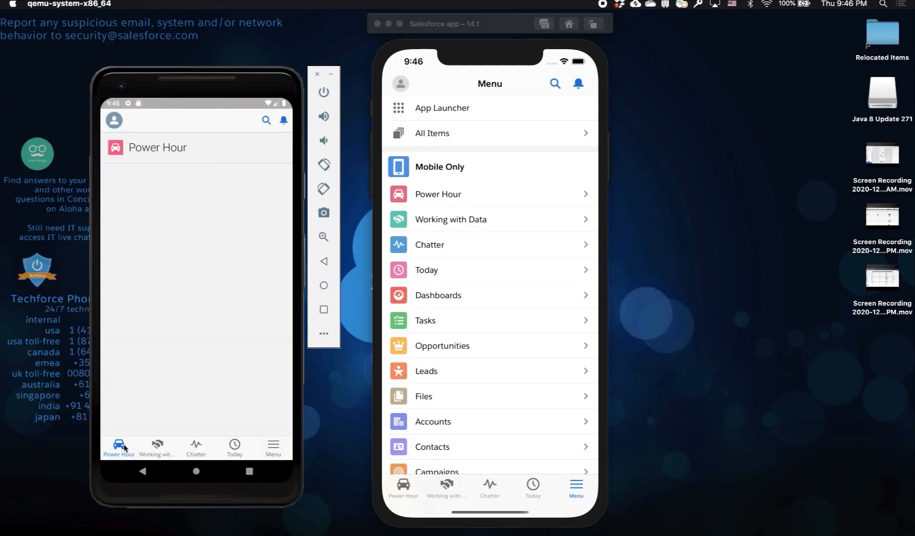
click(119, 446)
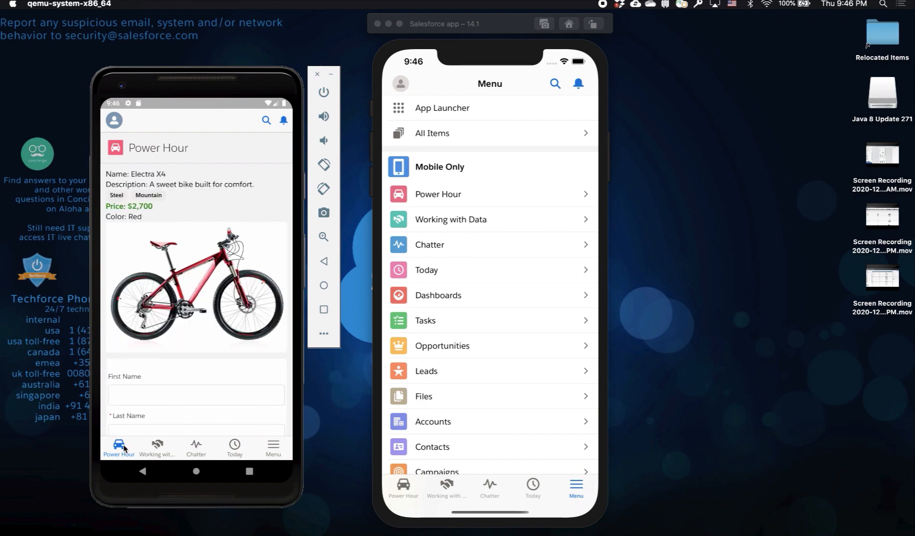
click(403, 487)
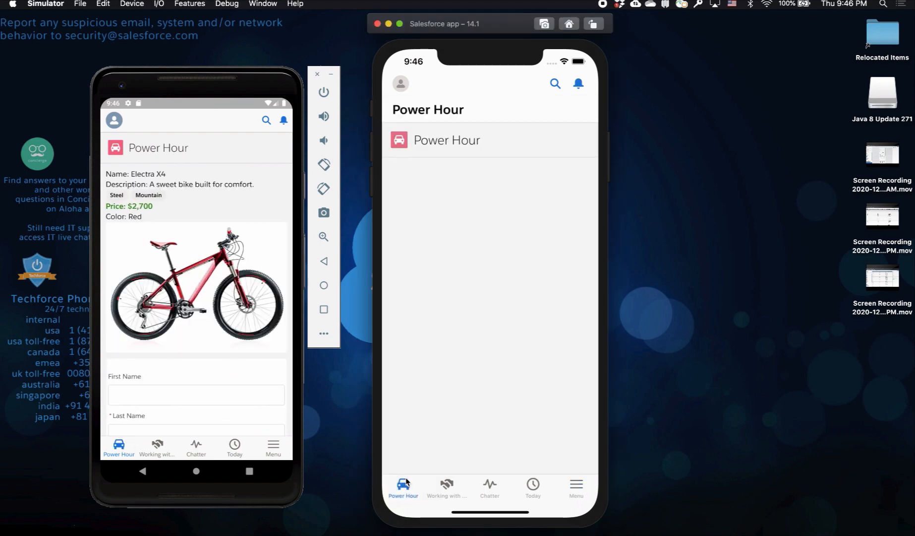